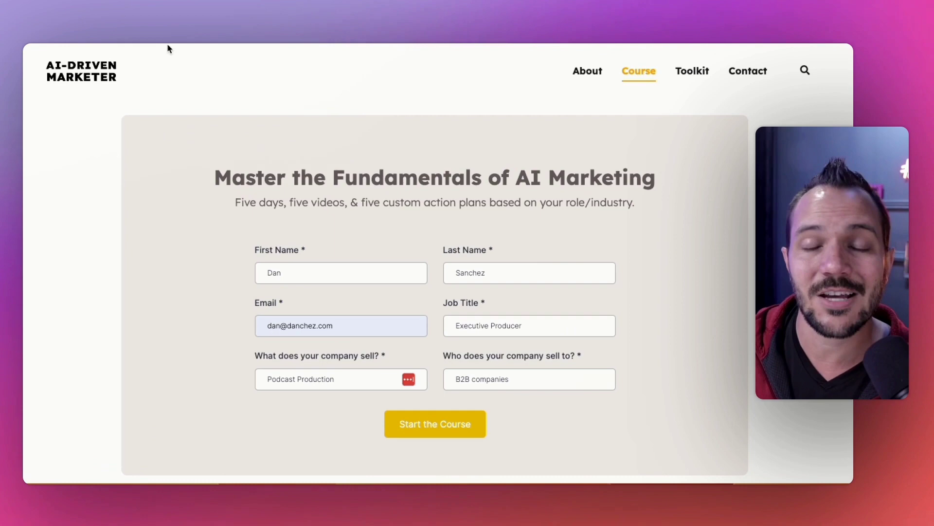
Submit the AI-Driven Marketer sign-up form to enroll in the AI Marketing course.
{"action": "scroll", "scroll_direction": "down", "scroll_amount": 3}
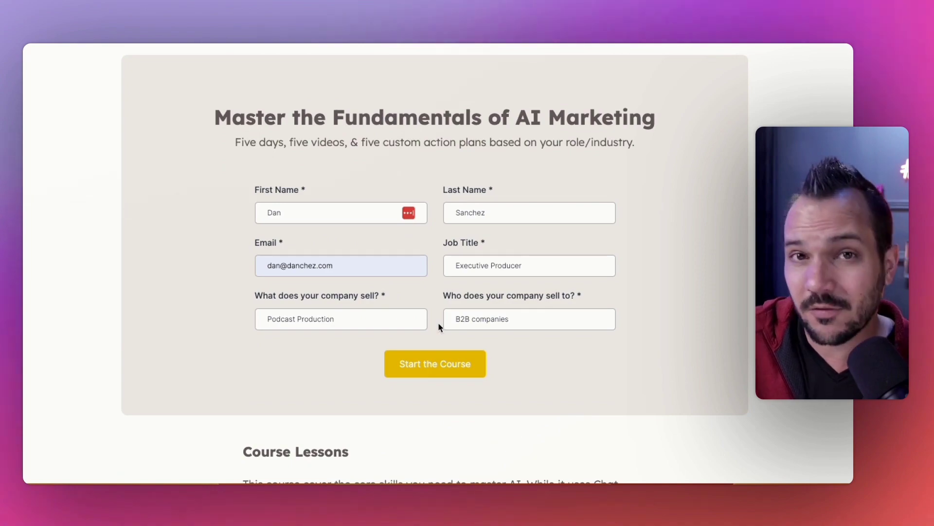
{"action": "scroll", "scroll_direction": "down", "scroll_amount": 3}
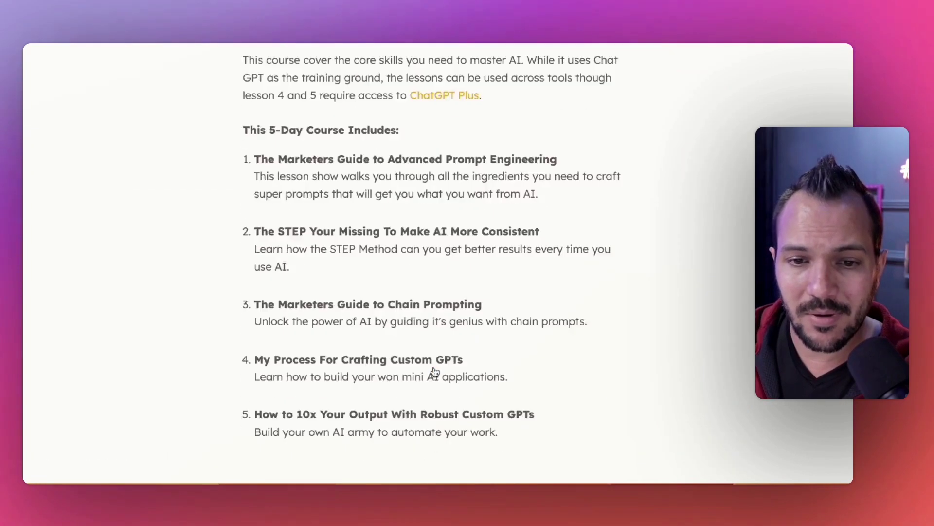
{"action": "scroll", "scroll_direction": "up", "scroll_amount": 3}
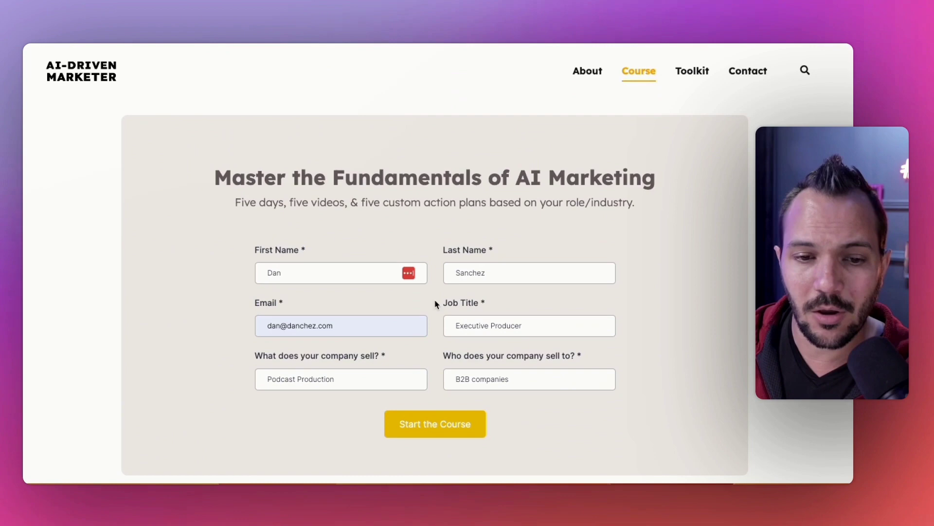
{"action": "mouse_move", "coordinate": [306, 275]}
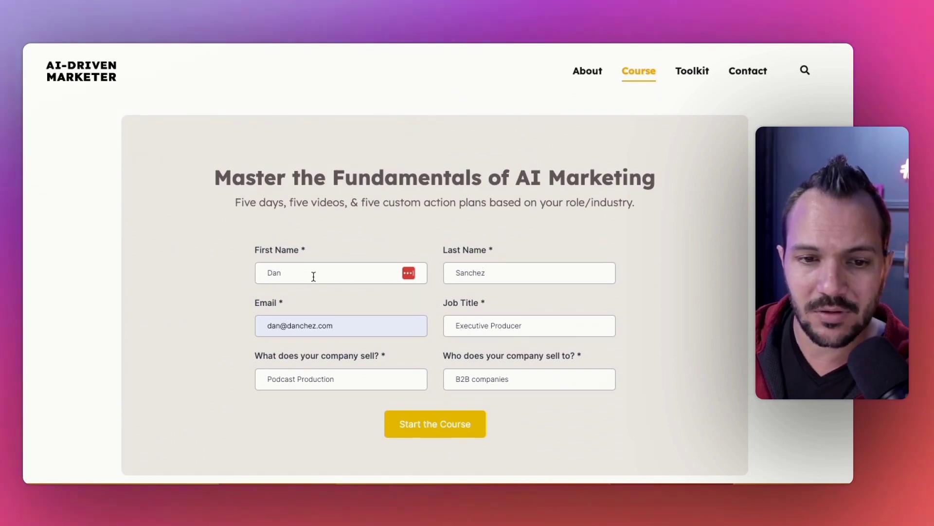
{"action": "left_click", "coordinate": [334, 273]}
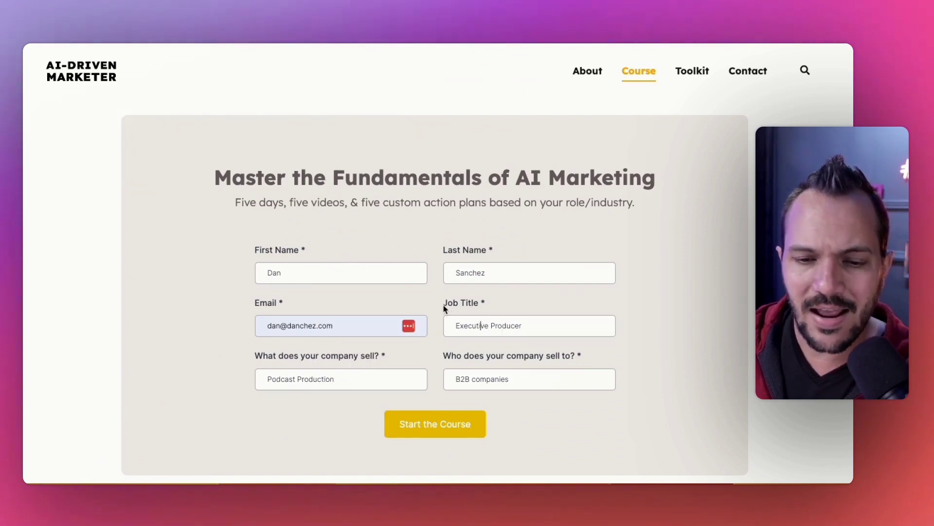
{"action": "mouse_move", "coordinate": [492, 308]}
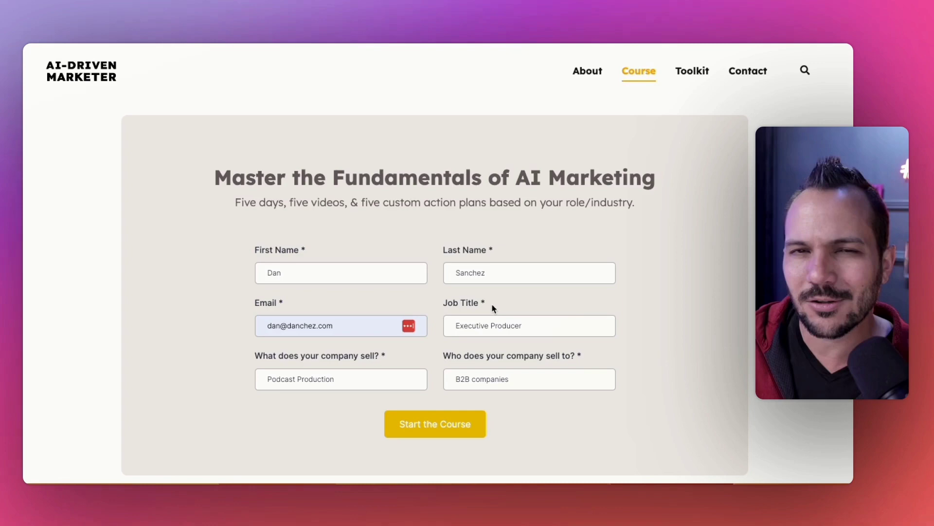
{"action": "mouse_move", "coordinate": [428, 301]}
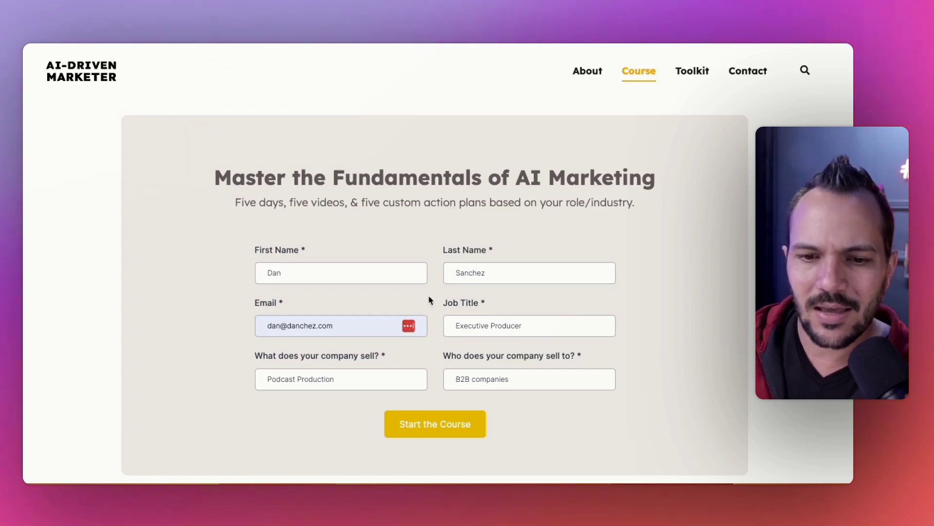
{"action": "scroll", "scroll_direction": "down", "scroll_amount": 3}
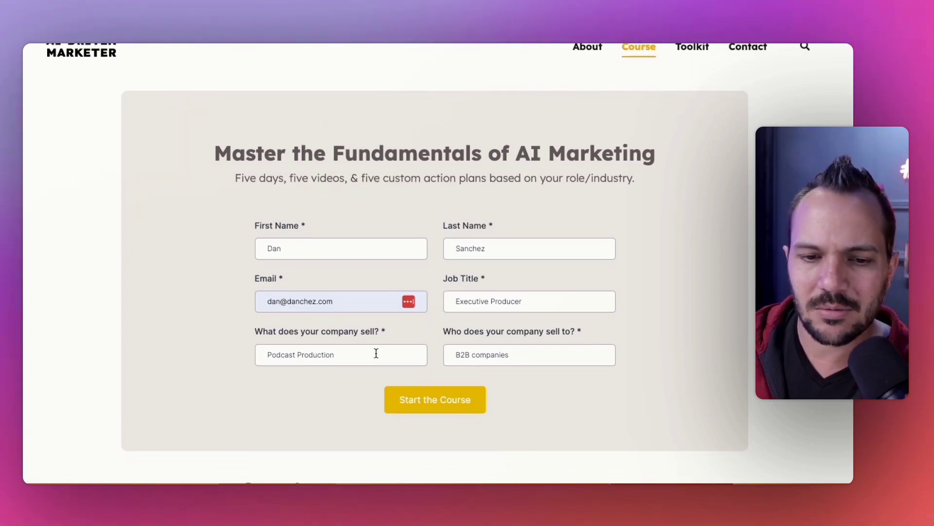
{"action": "mouse_move", "coordinate": [438, 334]}
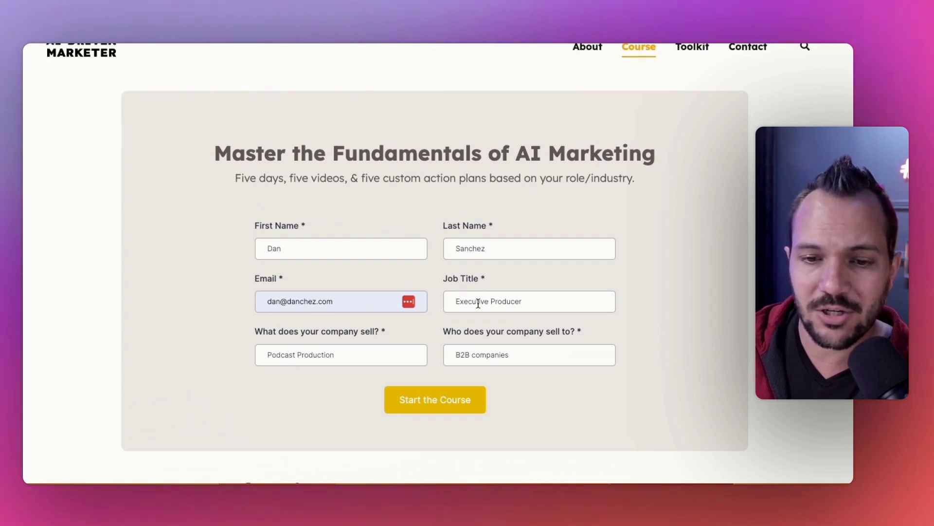
{"action": "mouse_move", "coordinate": [268, 339]}
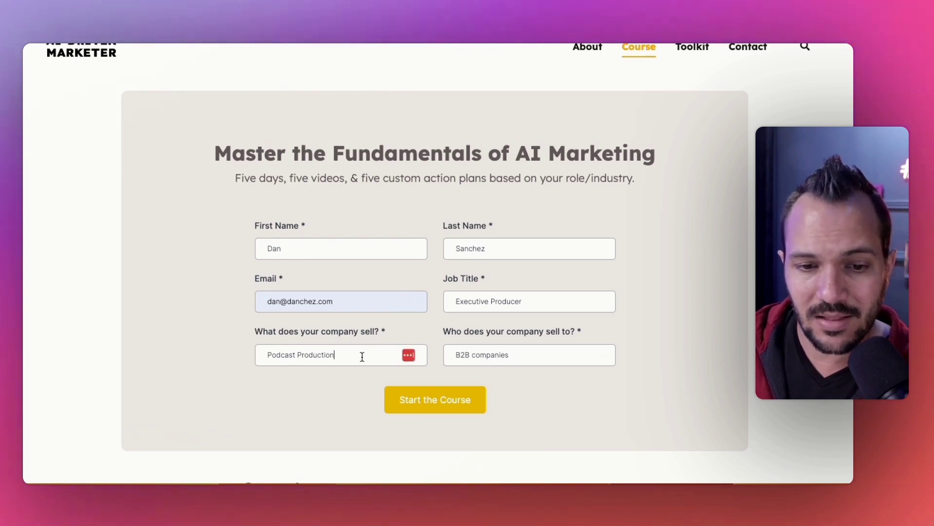
{"action": "mouse_move", "coordinate": [331, 356]}
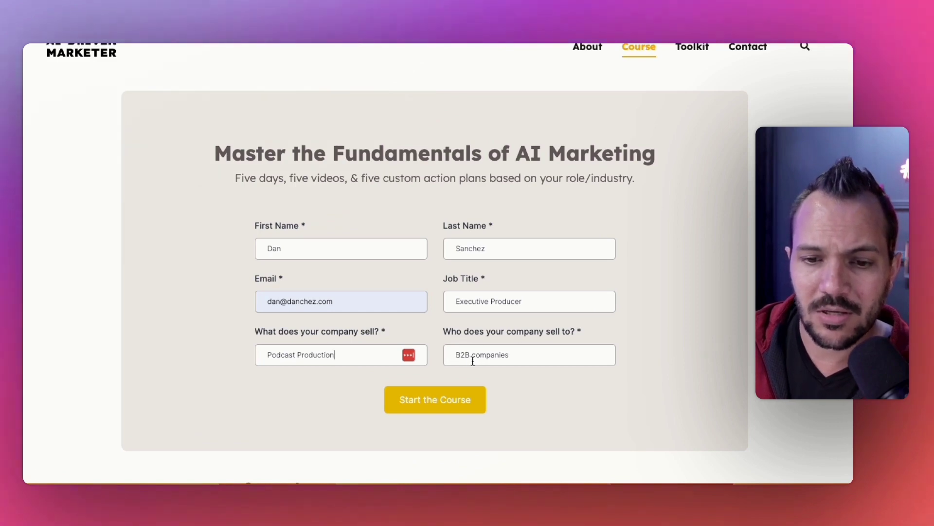
{"action": "mouse_move", "coordinate": [483, 339]}
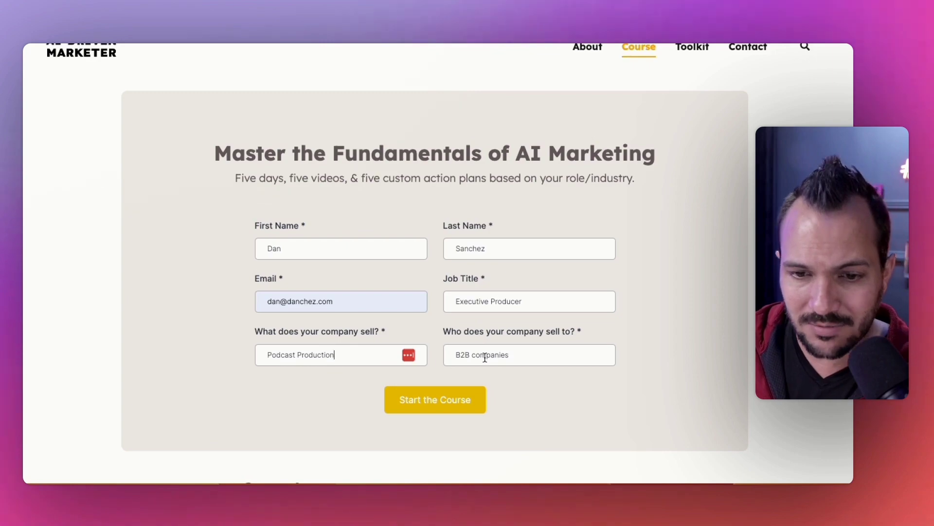
{"action": "mouse_move", "coordinate": [435, 399]}
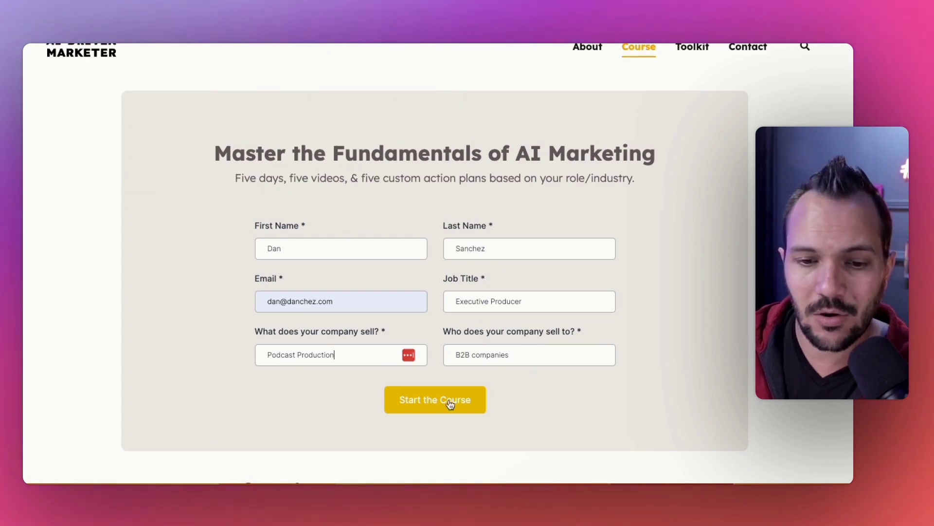
{"action": "left_click", "coordinate": [435, 399]}
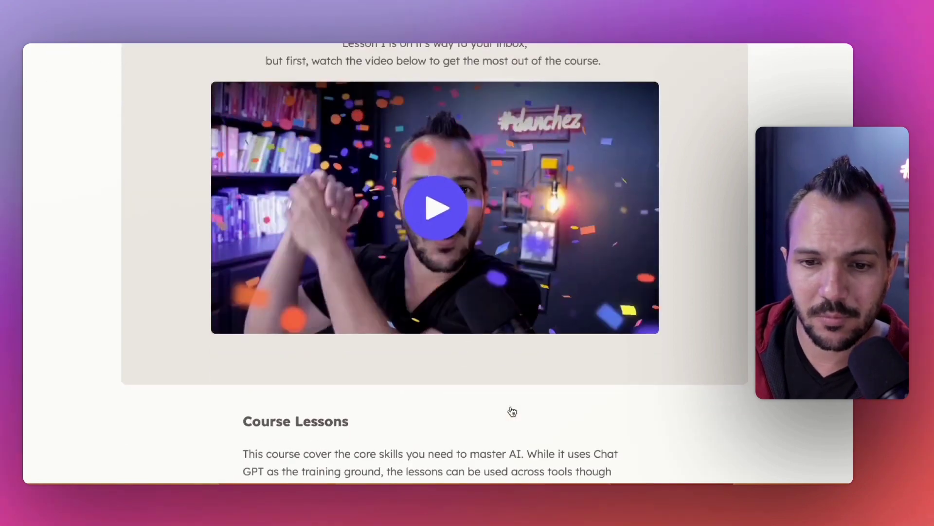
{"action": "scroll", "scroll_direction": "up", "scroll_amount": 3}
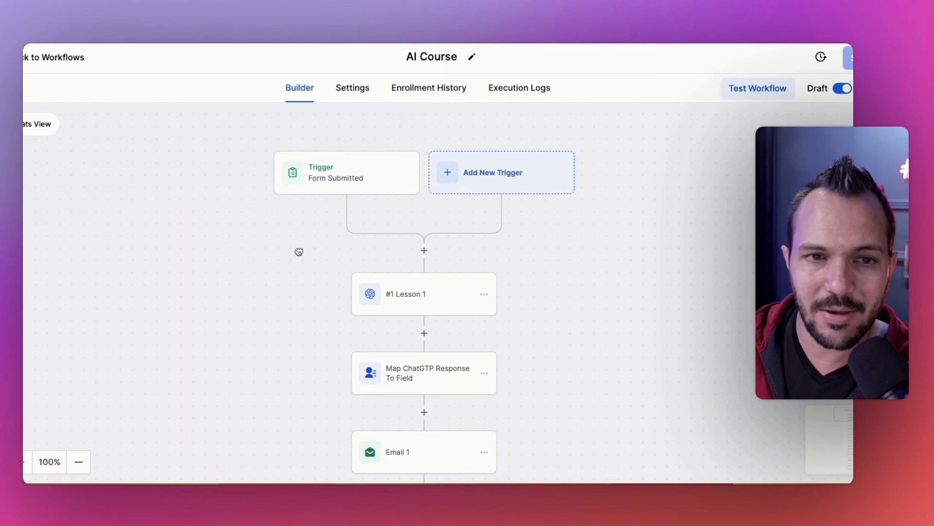
{"action": "mouse_move", "coordinate": [181, 158]}
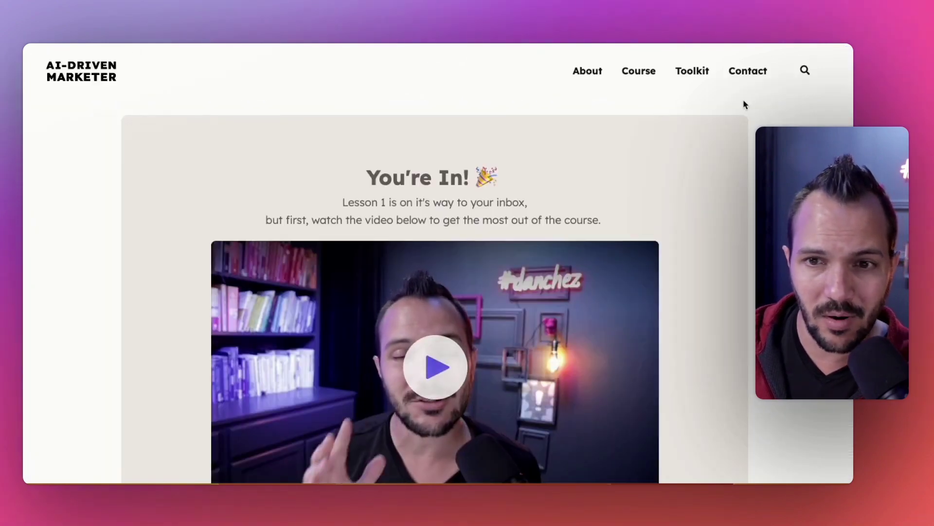
Open the Toolkit page and scroll to the HighLevel article.
{"action": "left_click", "coordinate": [692, 70]}
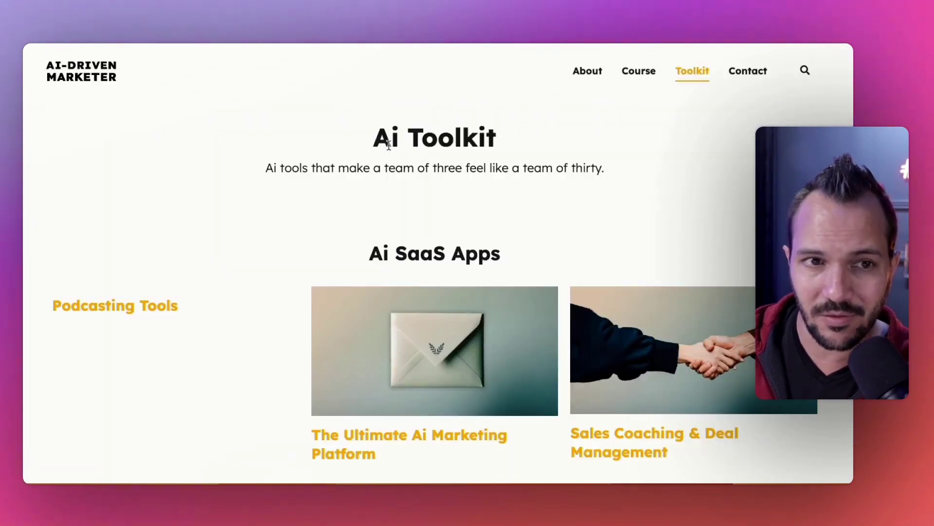
{"action": "scroll", "scroll_direction": "down", "scroll_amount": 3}
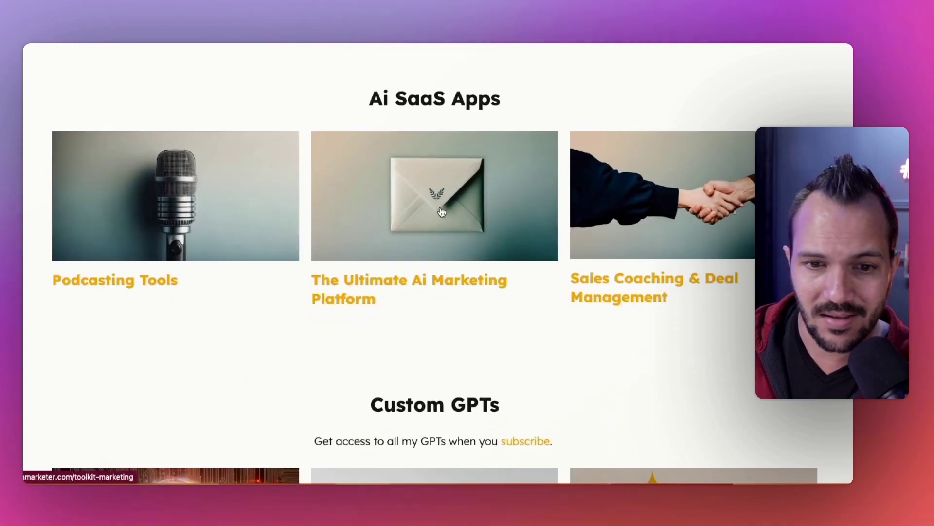
{"action": "mouse_move", "coordinate": [485, 237]}
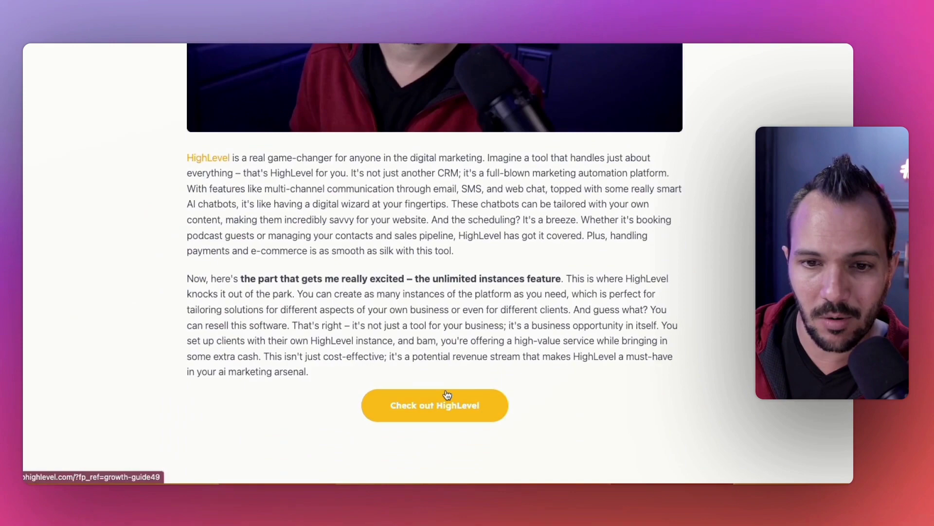
{"action": "scroll", "scroll_direction": "up", "scroll_amount": 3}
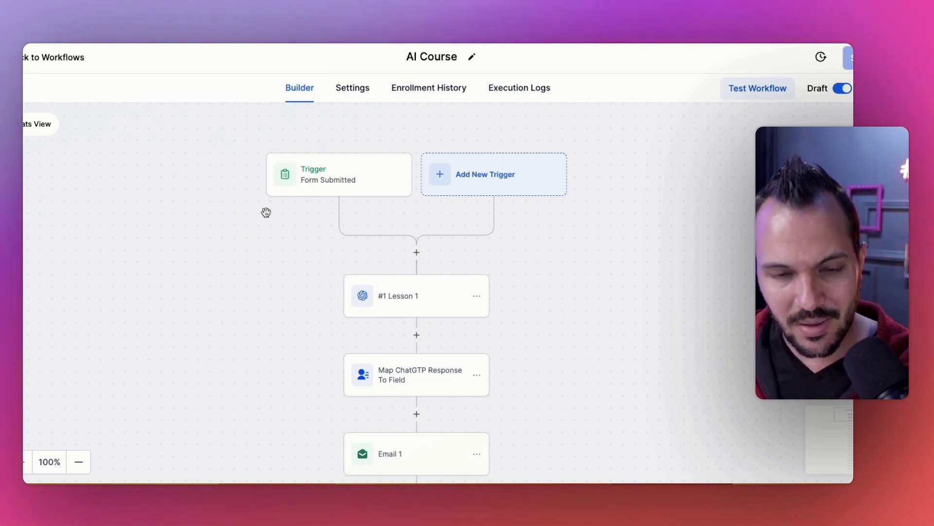
{"action": "mouse_move", "coordinate": [282, 277]}
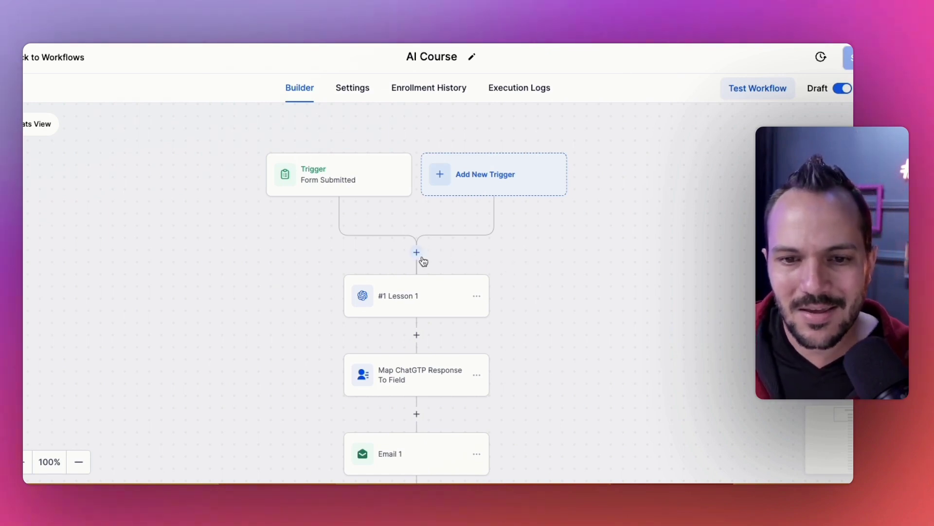
{"action": "mouse_move", "coordinate": [551, 269]}
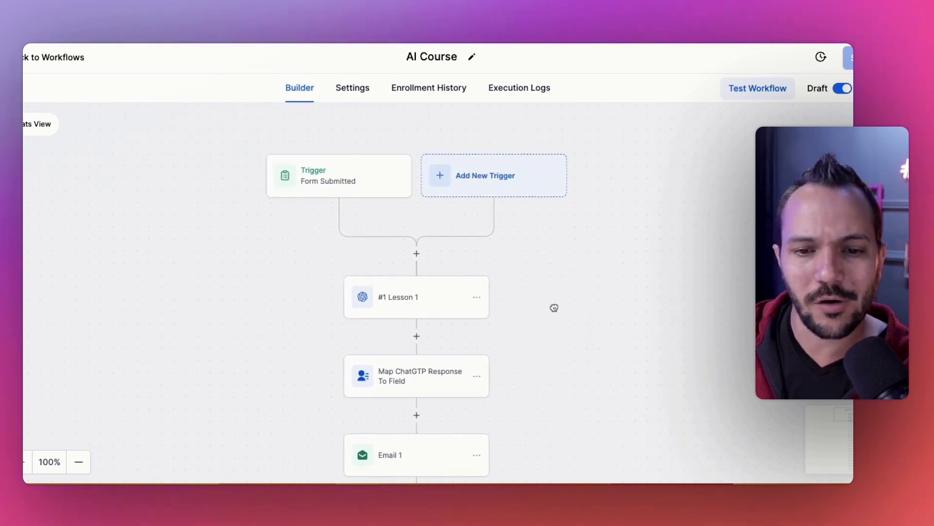
{"action": "mouse_move", "coordinate": [459, 335]}
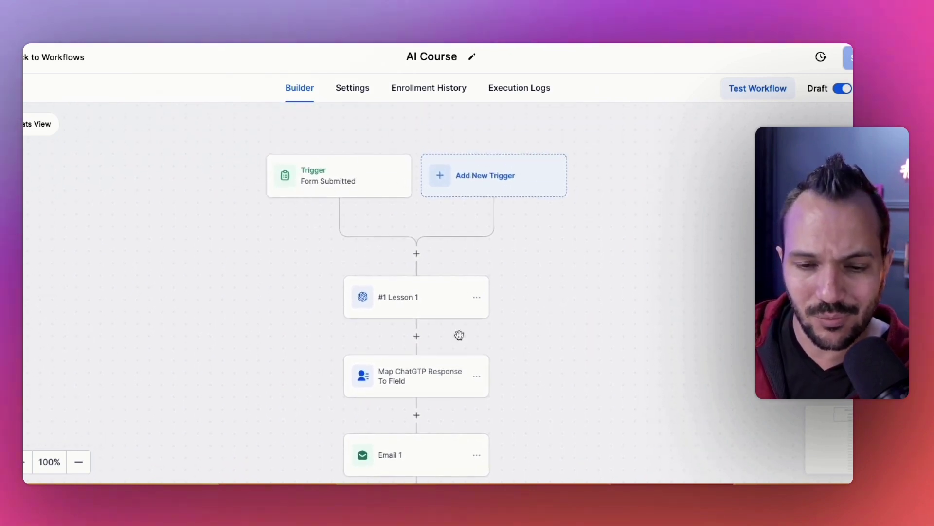
{"action": "mouse_move", "coordinate": [277, 201]}
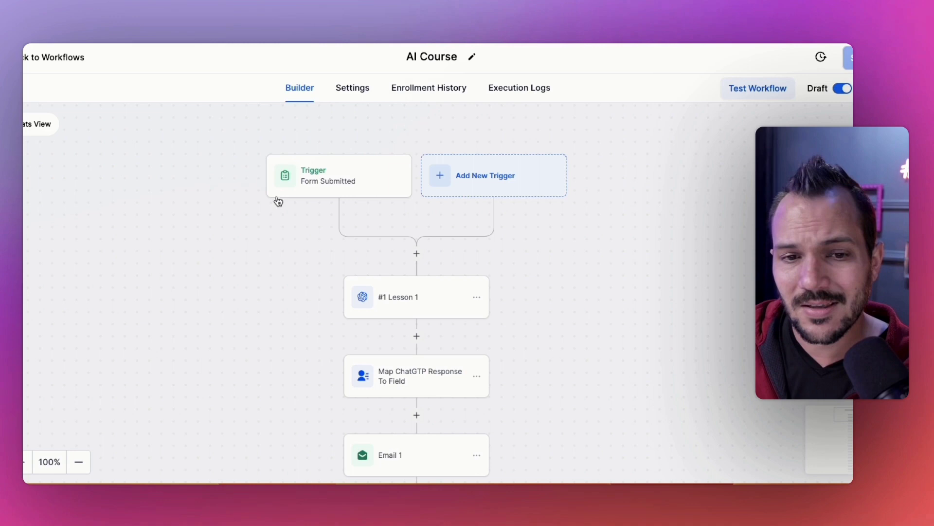
{"action": "mouse_move", "coordinate": [405, 268]}
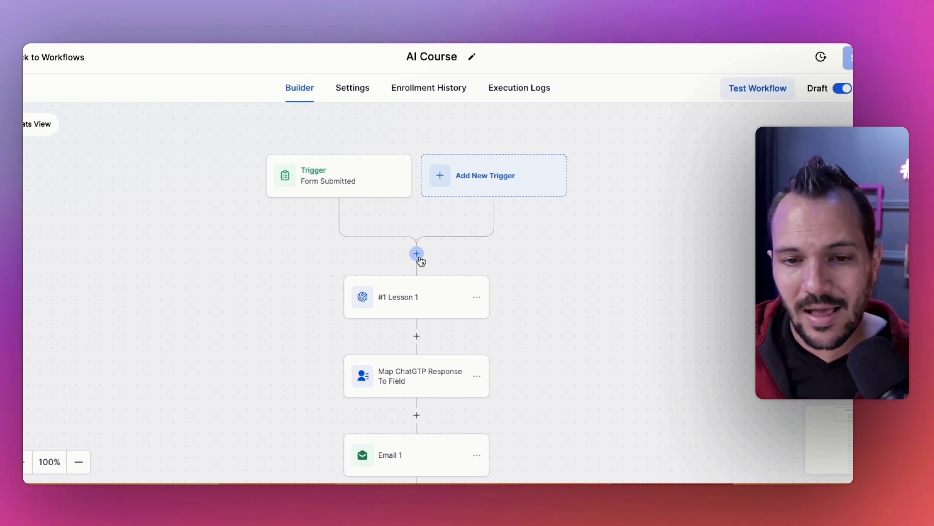
{"action": "mouse_move", "coordinate": [524, 269]}
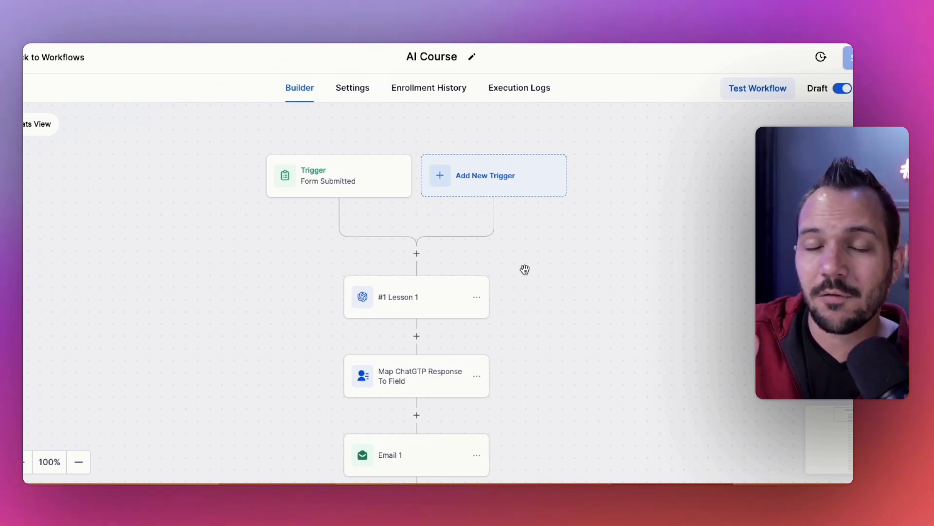
{"action": "mouse_move", "coordinate": [524, 275]}
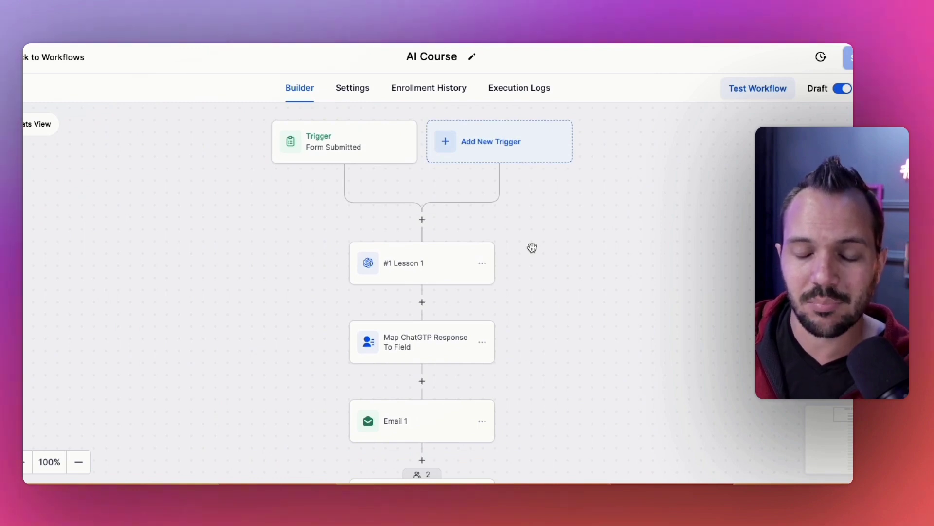
Scroll the AI Course workflow canvas past the form trigger to Lesson 1, Email 1 and the wait.
{"action": "scroll", "scroll_direction": "down", "scroll_amount": 3}
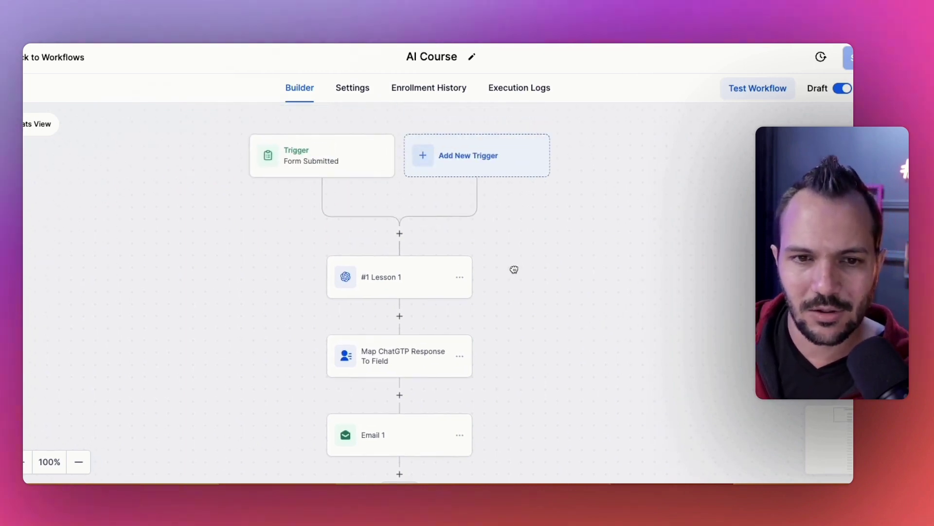
{"action": "mouse_move", "coordinate": [522, 271]}
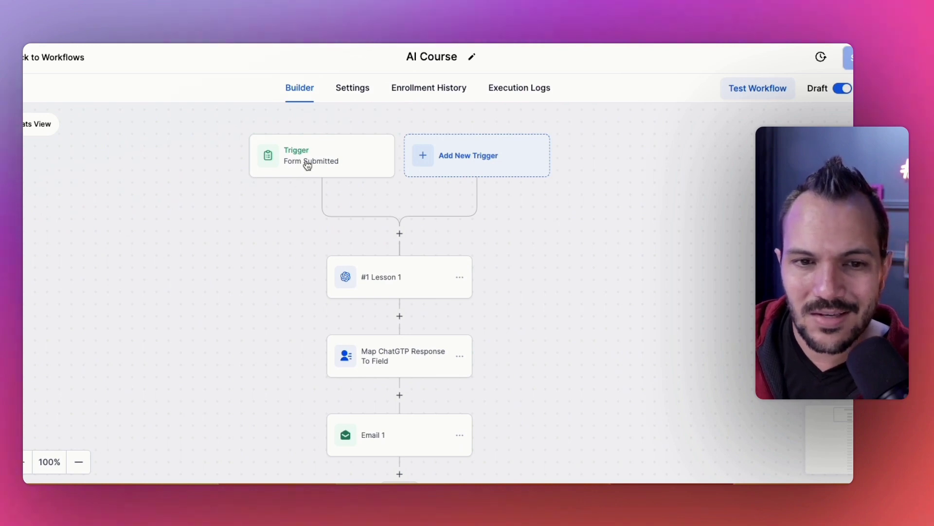
{"action": "mouse_move", "coordinate": [314, 165]}
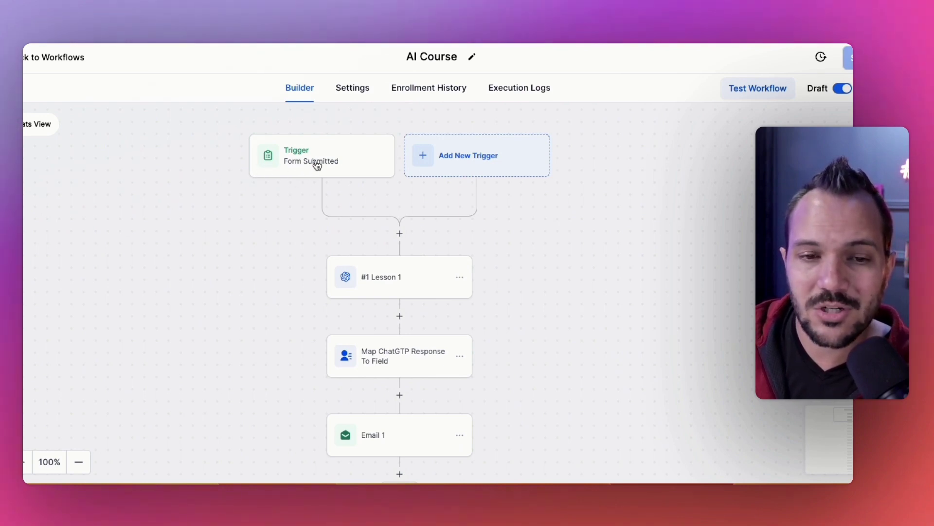
{"action": "scroll", "scroll_direction": "down", "scroll_amount": 3}
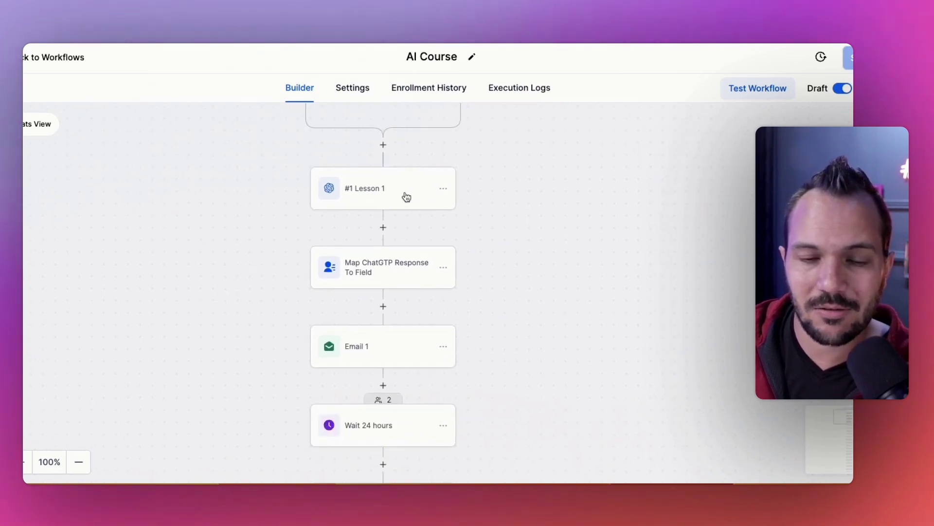
Open the #1 Lesson 1 GPT panel and review its GPT 4 Turbo model, Custom action and prompt.
{"action": "left_click", "coordinate": [383, 188]}
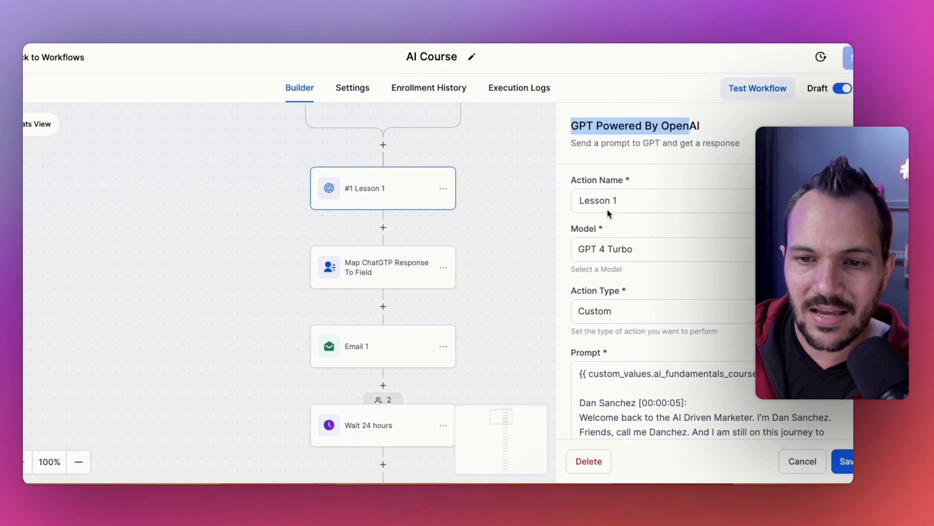
{"action": "scroll", "scroll_direction": "down", "scroll_amount": 3}
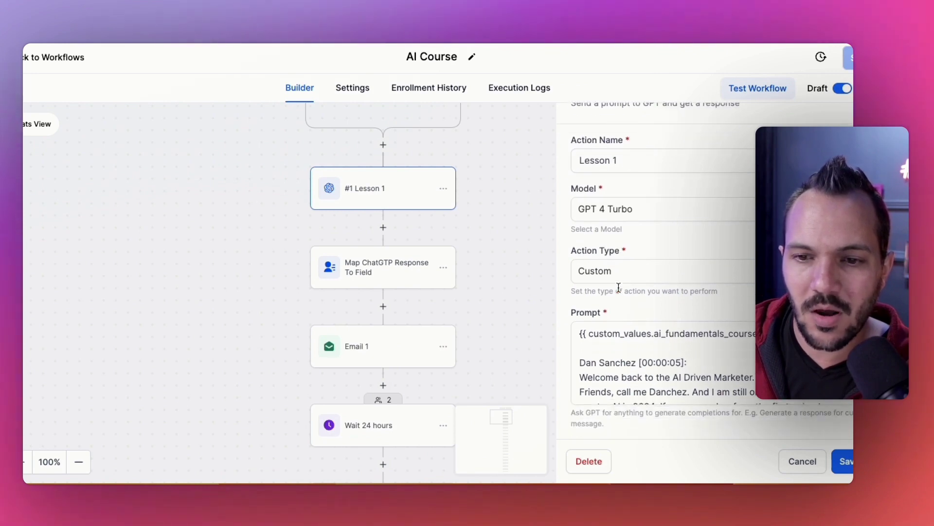
{"action": "scroll", "scroll_direction": "down", "scroll_amount": 3}
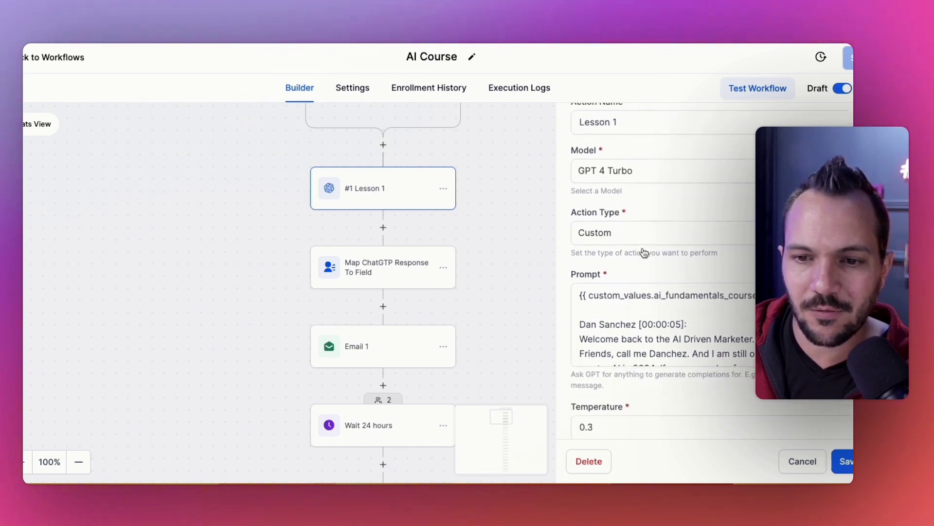
{"action": "scroll", "scroll_direction": "down", "scroll_amount": 3}
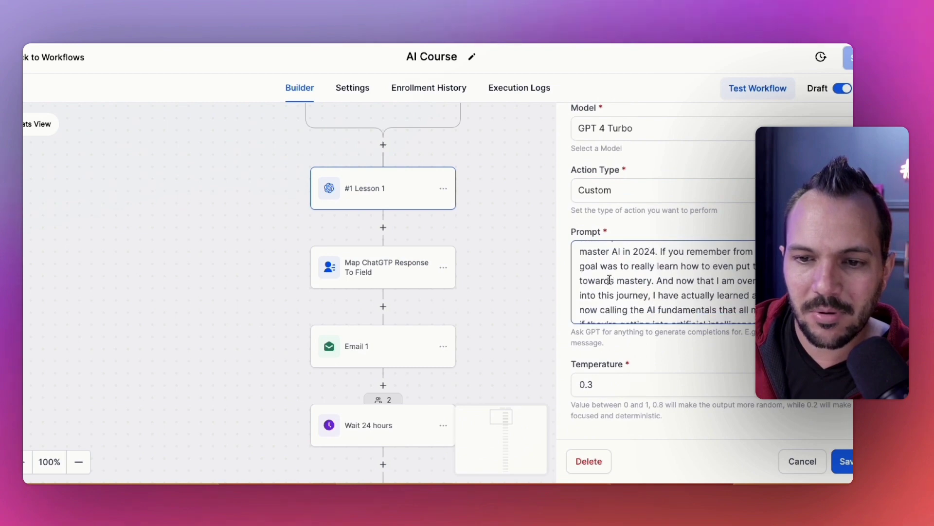
{"action": "scroll", "scroll_direction": "up", "scroll_amount": 3}
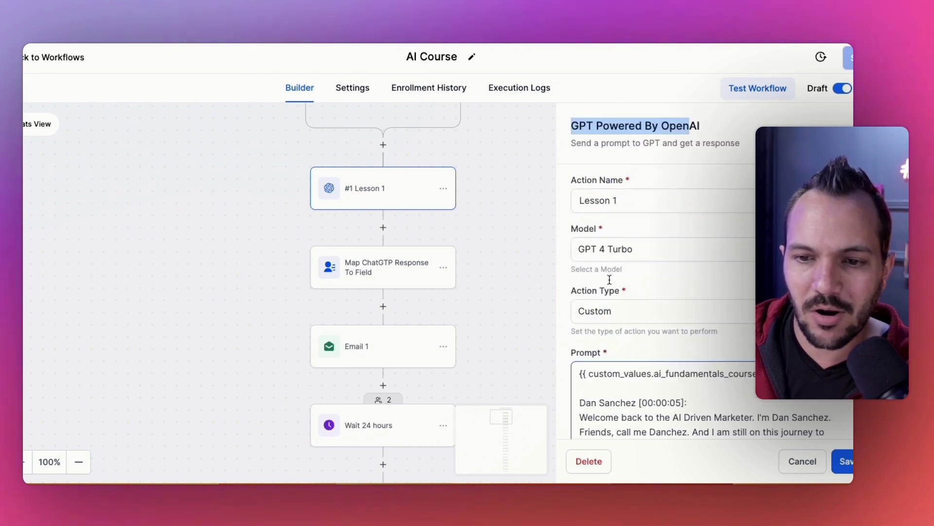
{"action": "scroll", "scroll_direction": "down", "scroll_amount": 3}
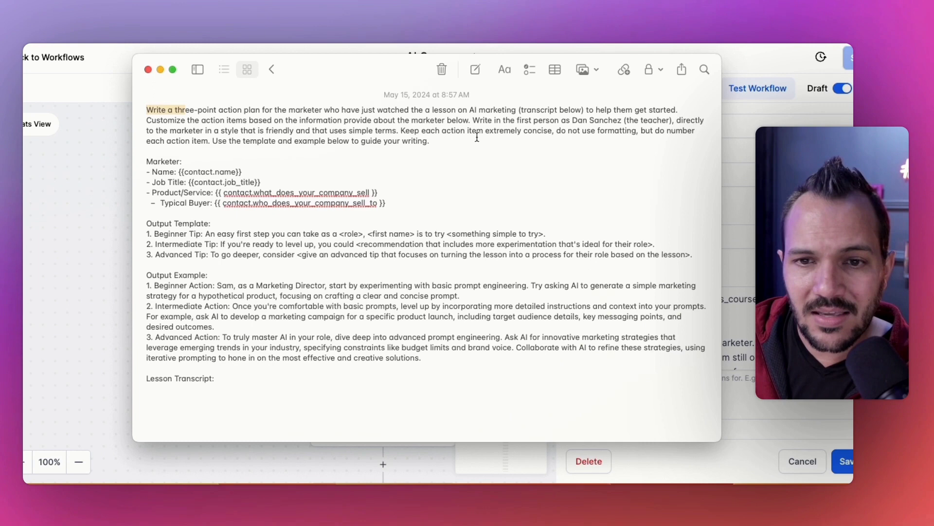
{"action": "mouse_move", "coordinate": [602, 140]}
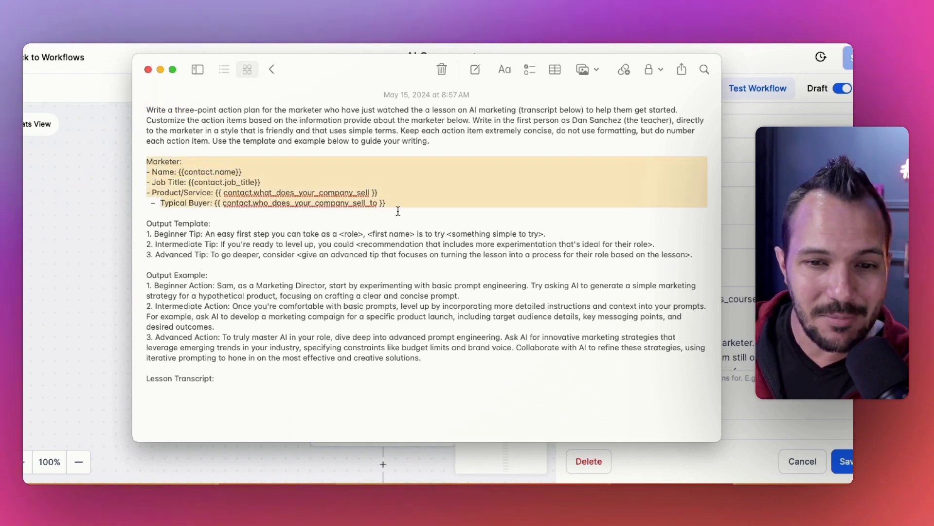
Review the note's Marketer, Output Template and Output Example sections, then return to Lesson 1 settings.
{"action": "left_click", "coordinate": [395, 203]}
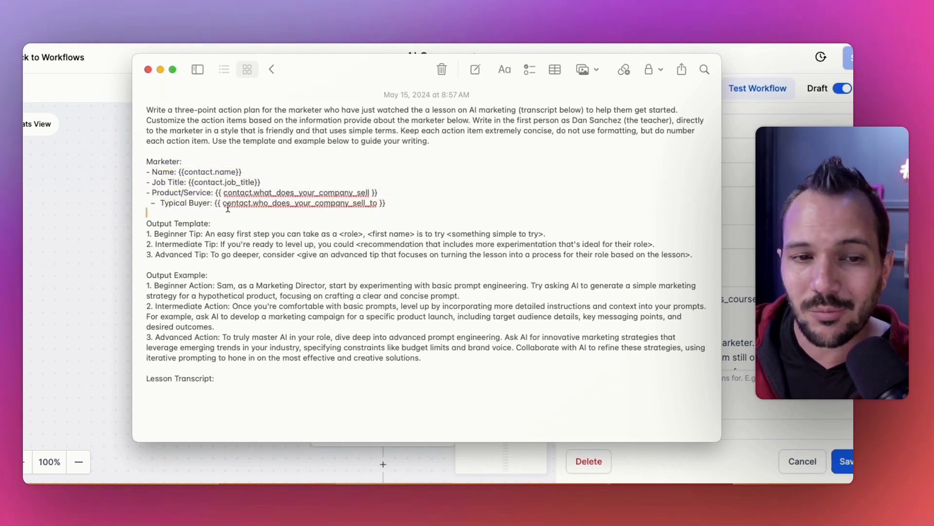
{"action": "double_click", "coordinate": [211, 172]}
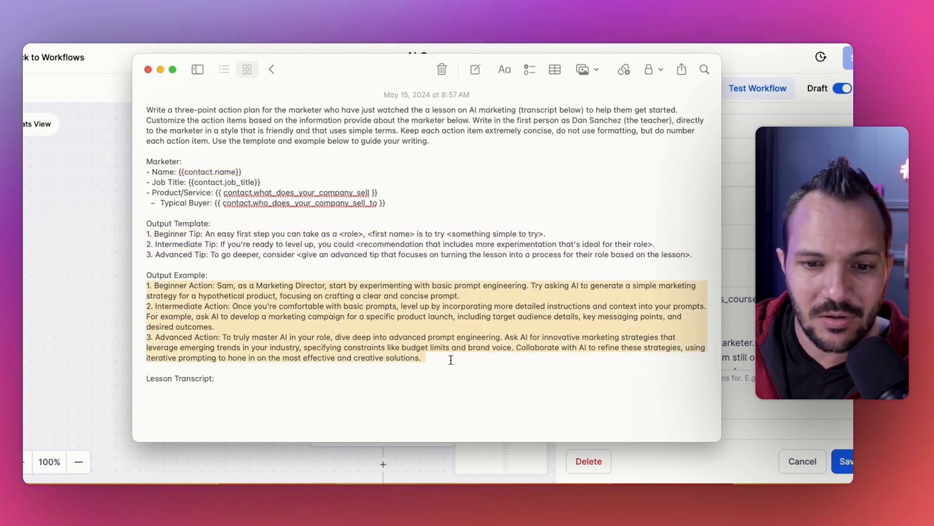
{"action": "left_click", "coordinate": [148, 69]}
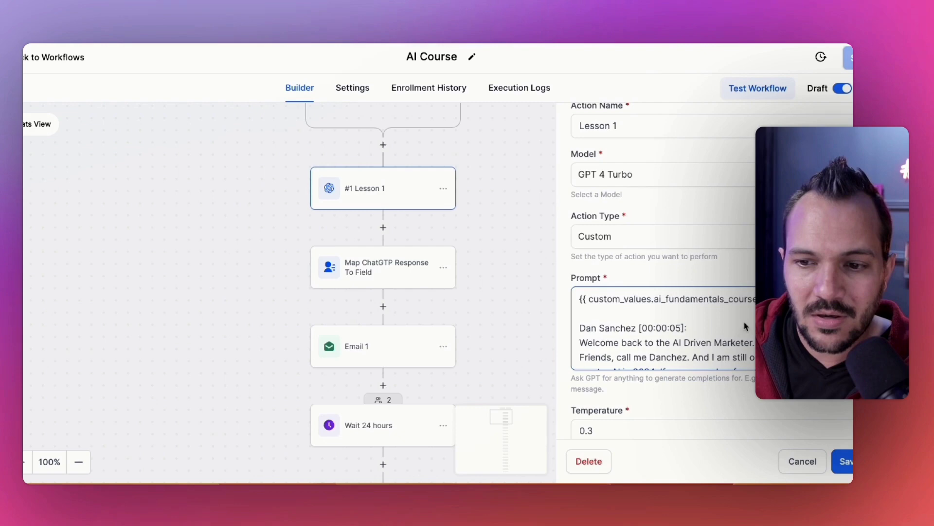
Check the Lesson 1 prompt and 0.3 temperature, then open the Map ChatGTP Response To Field step.
{"action": "scroll", "scroll_direction": "down", "scroll_amount": 3}
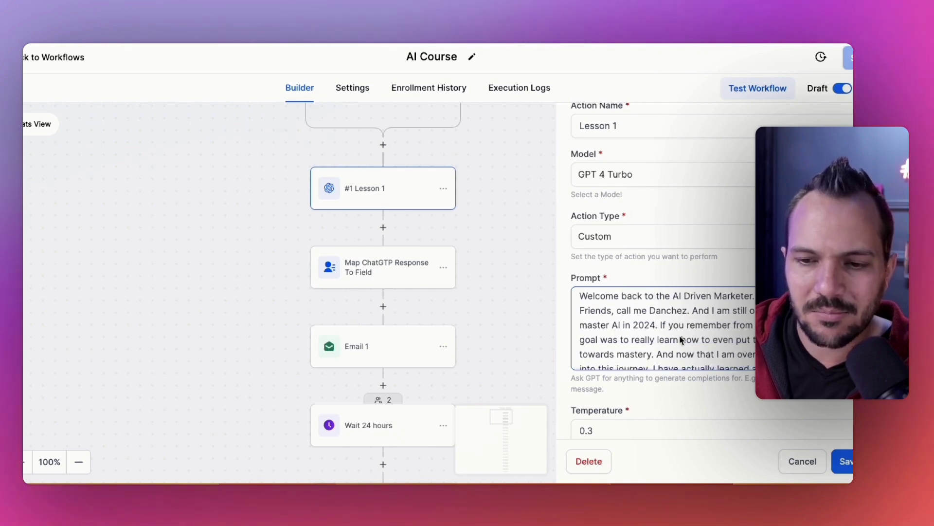
{"action": "scroll", "scroll_direction": "down", "scroll_amount": 3}
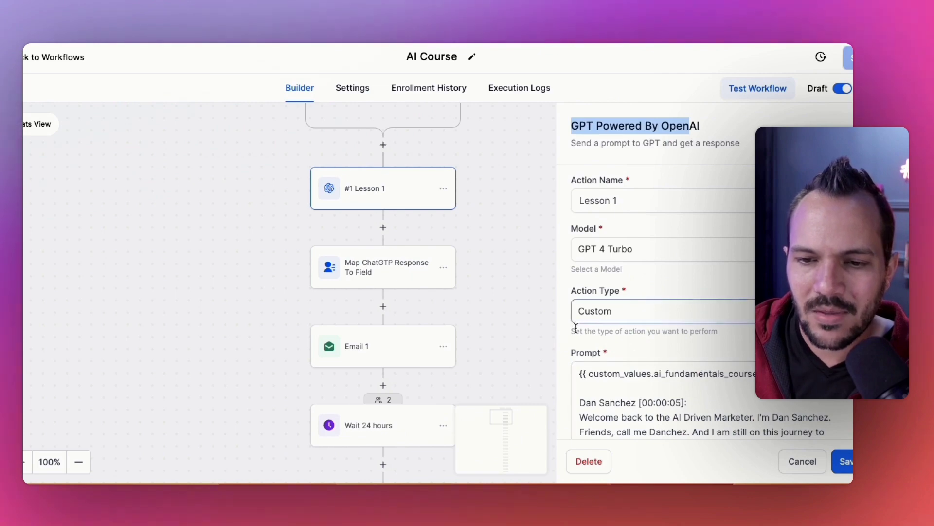
{"action": "scroll", "scroll_direction": "down", "scroll_amount": 3}
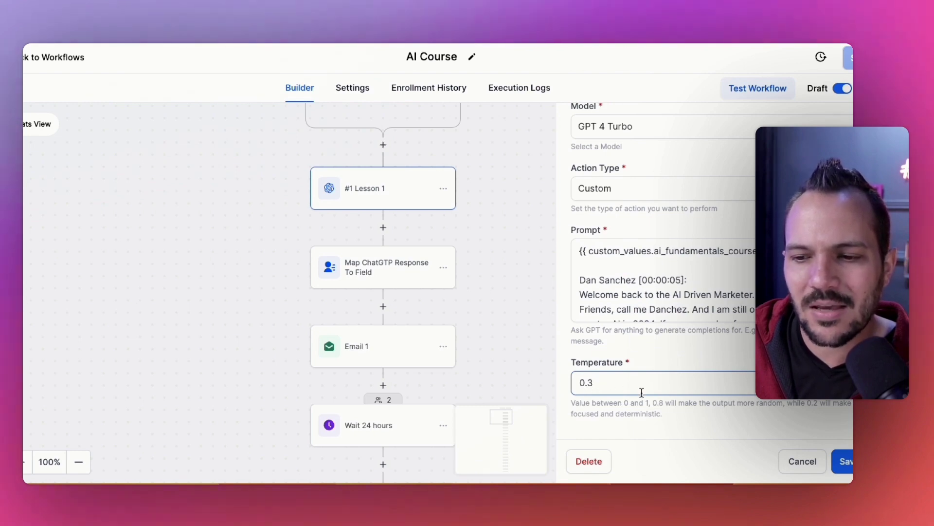
{"action": "mouse_move", "coordinate": [667, 416]}
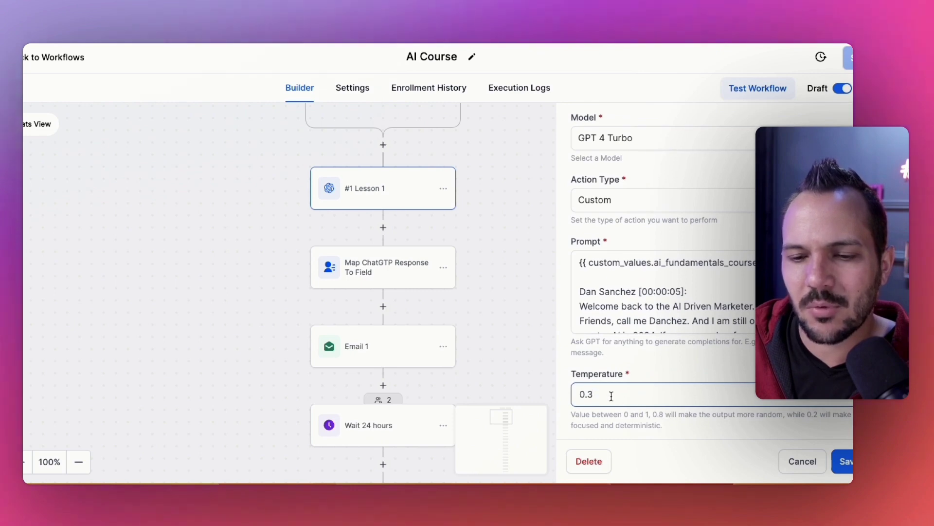
{"action": "mouse_move", "coordinate": [663, 423]}
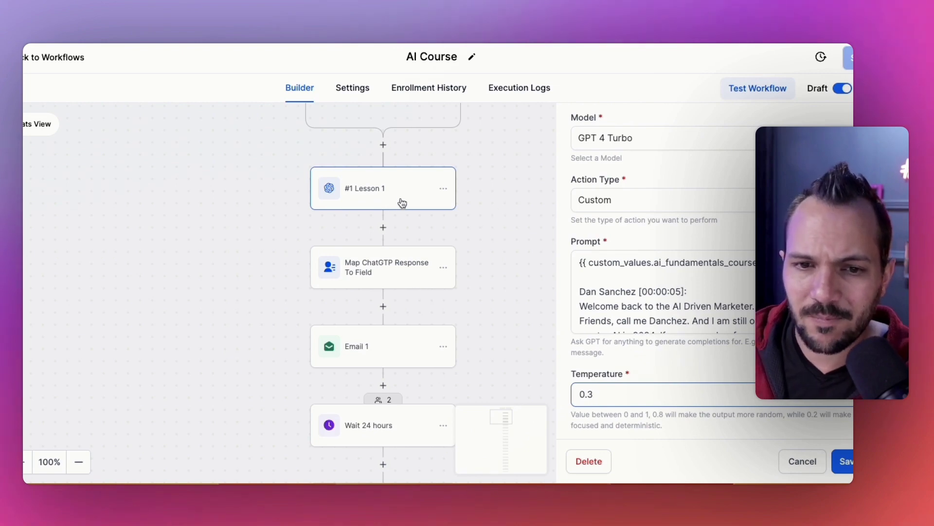
{"action": "mouse_move", "coordinate": [493, 283]}
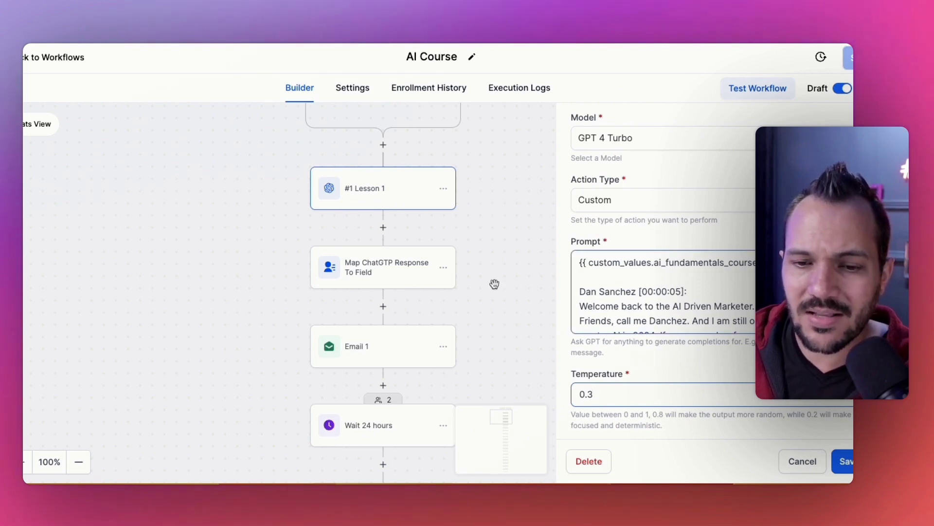
{"action": "left_click", "coordinate": [382, 268]}
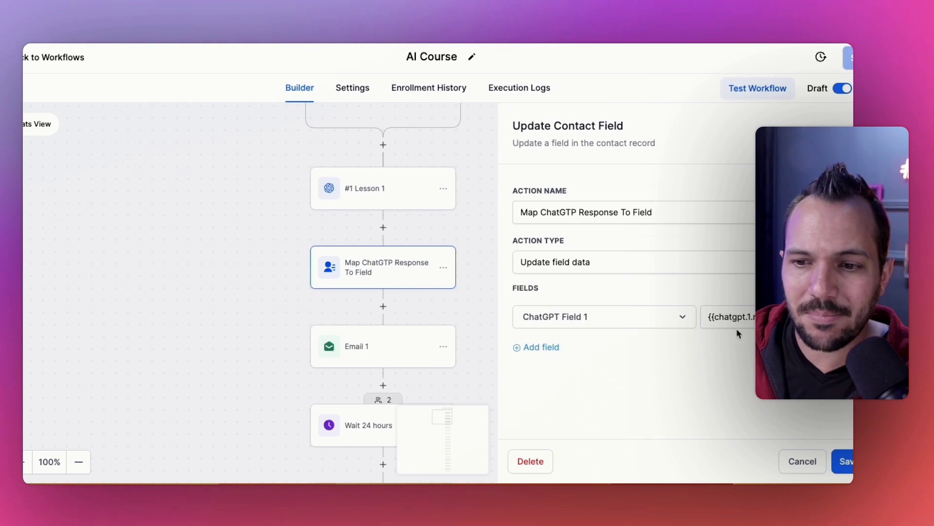
Inspect the ChatGPT Field 1 mapped value, then open the Email 1 step with the Super Prompts template.
{"action": "left_click", "coordinate": [733, 316]}
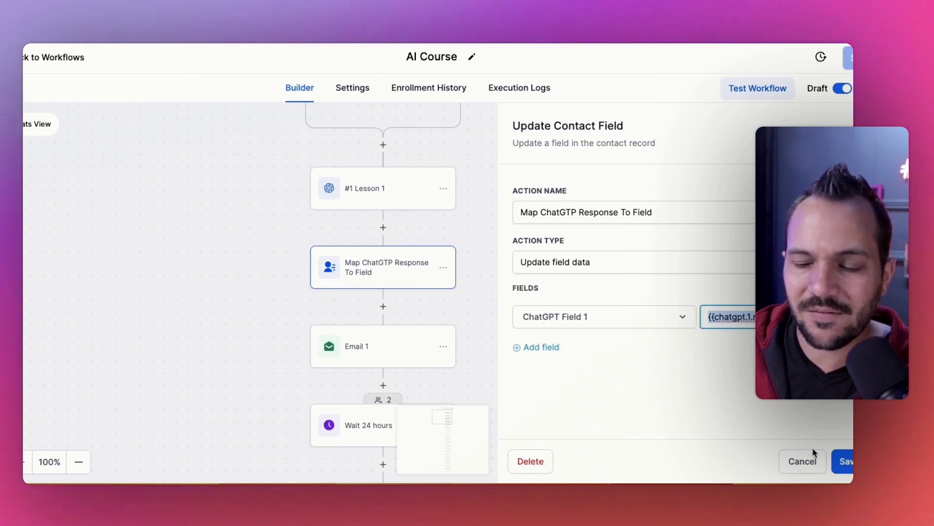
{"action": "left_click", "coordinate": [383, 345]}
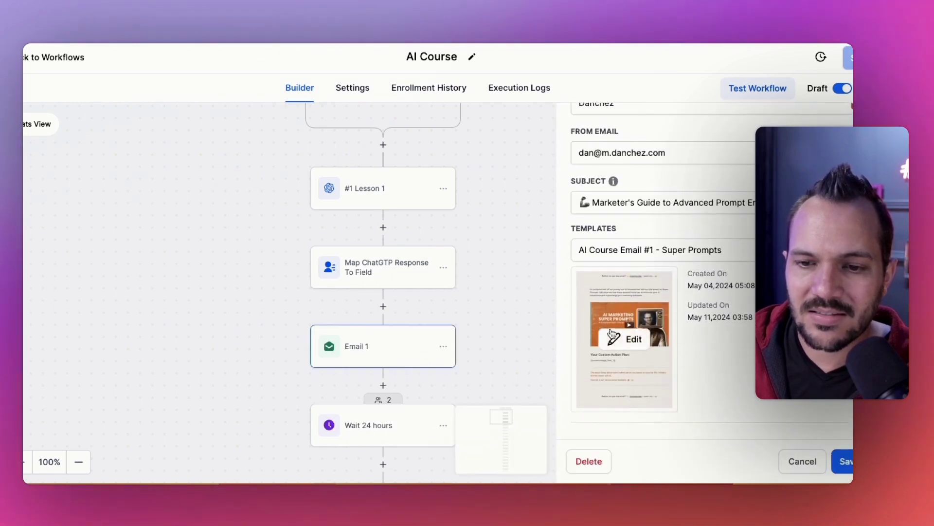
{"action": "mouse_move", "coordinate": [401, 311]}
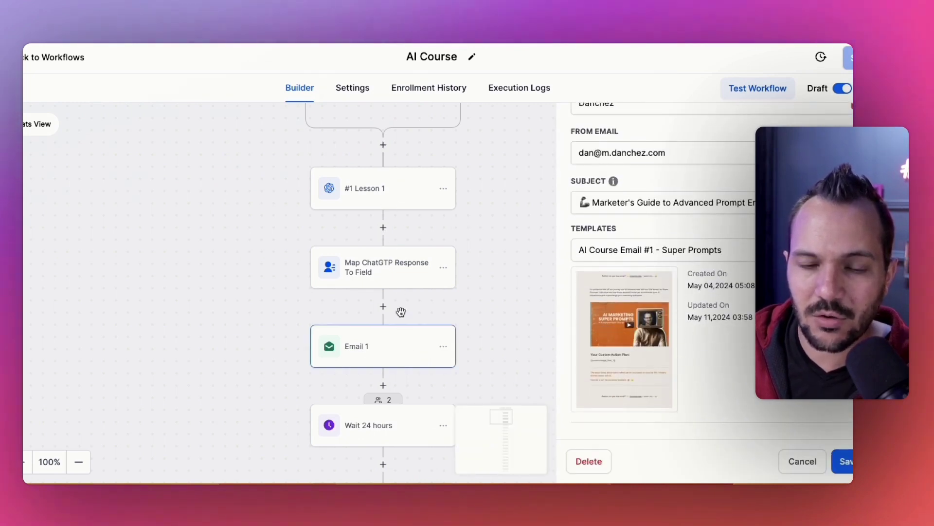
{"action": "mouse_move", "coordinate": [614, 339]}
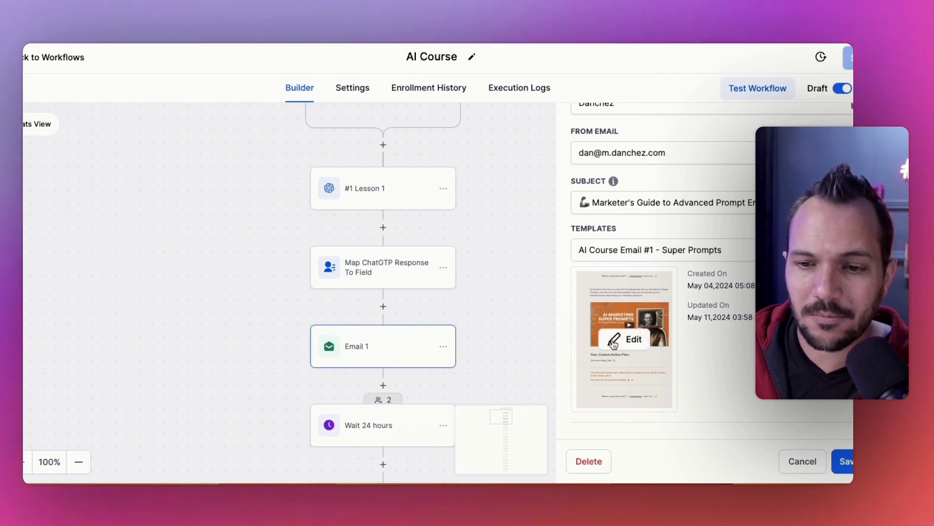
Scroll the Super Prompts template to the Custom Action Plan block showing {{contact.chatgpt_field_1}}.
{"action": "left_click", "coordinate": [634, 339]}
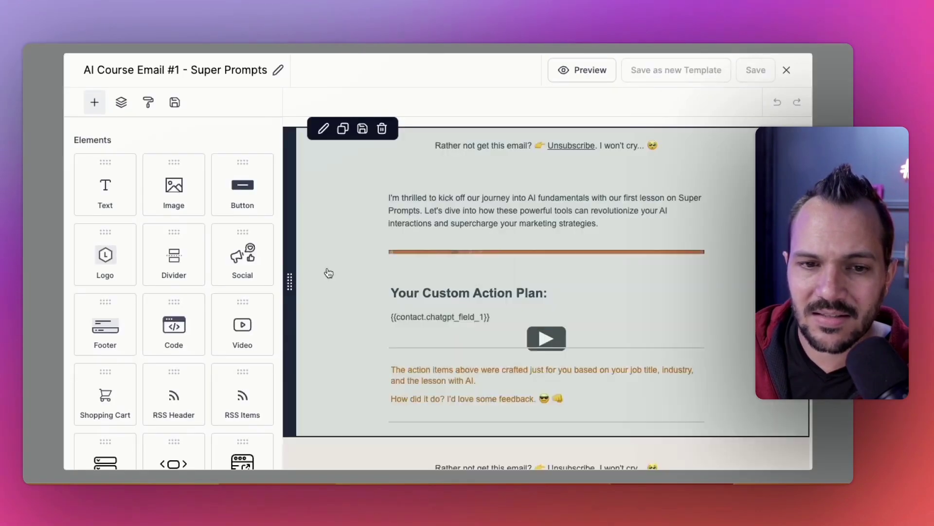
{"action": "scroll", "scroll_direction": "down", "scroll_amount": 3}
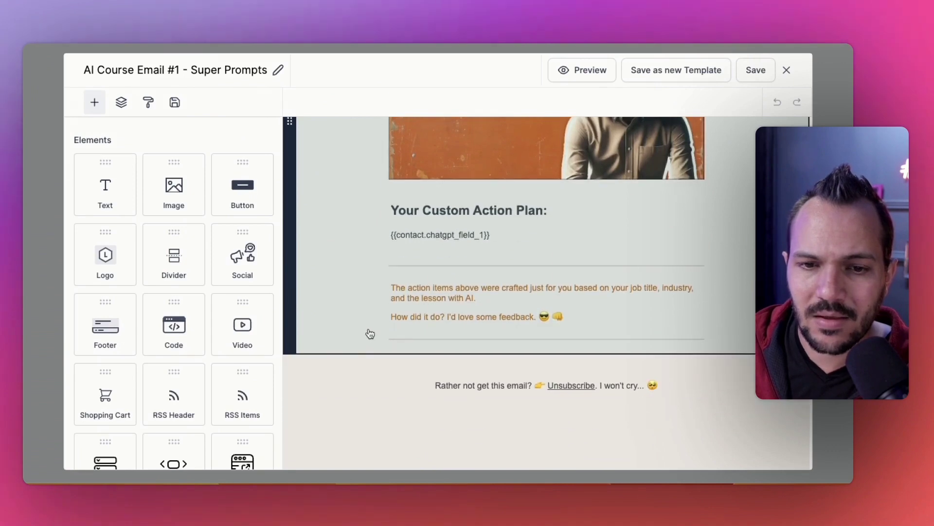
{"action": "scroll", "scroll_direction": "up", "scroll_amount": 3}
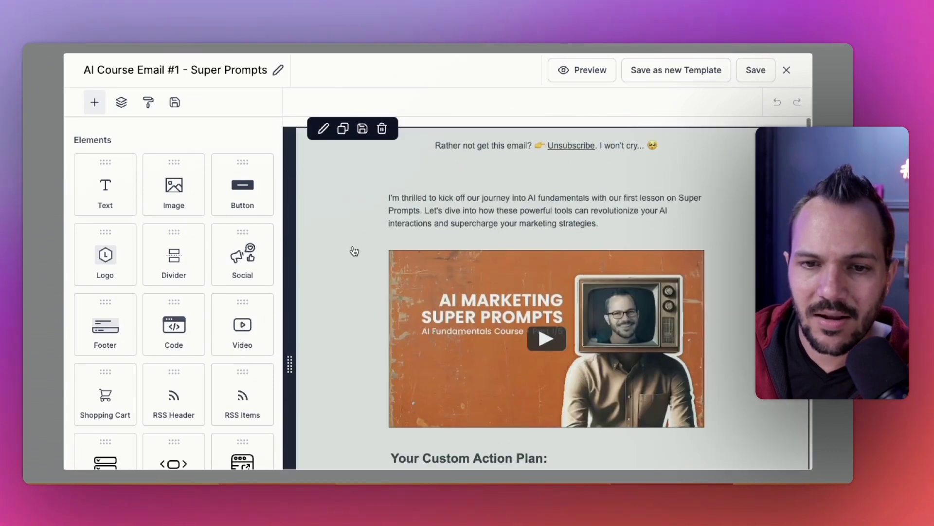
{"action": "left_click", "coordinate": [536, 211]}
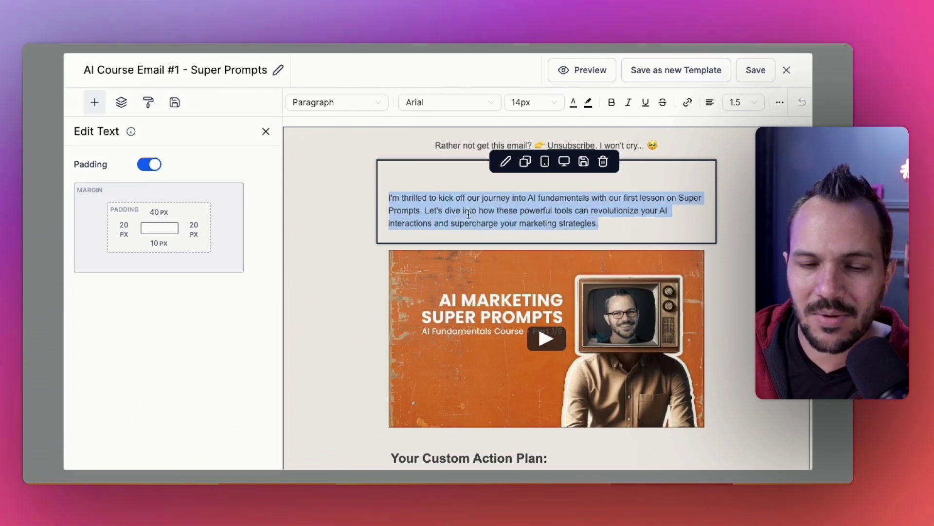
{"action": "scroll", "scroll_direction": "down", "scroll_amount": 3}
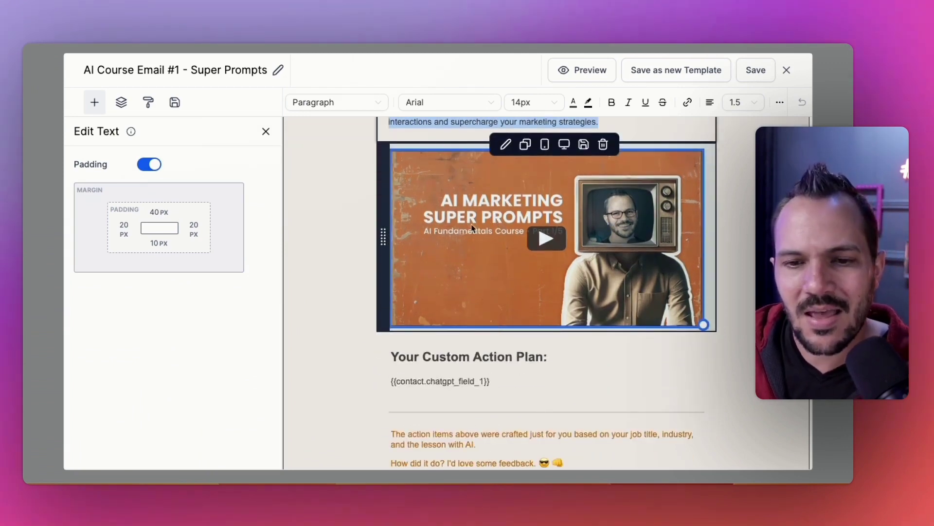
{"action": "scroll", "scroll_direction": "down", "scroll_amount": 3}
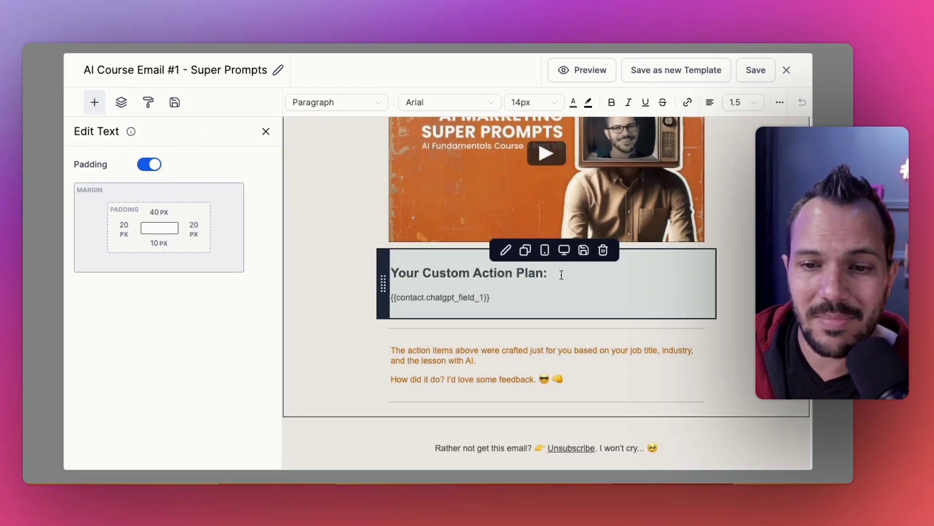
{"action": "double_click", "coordinate": [439, 297]}
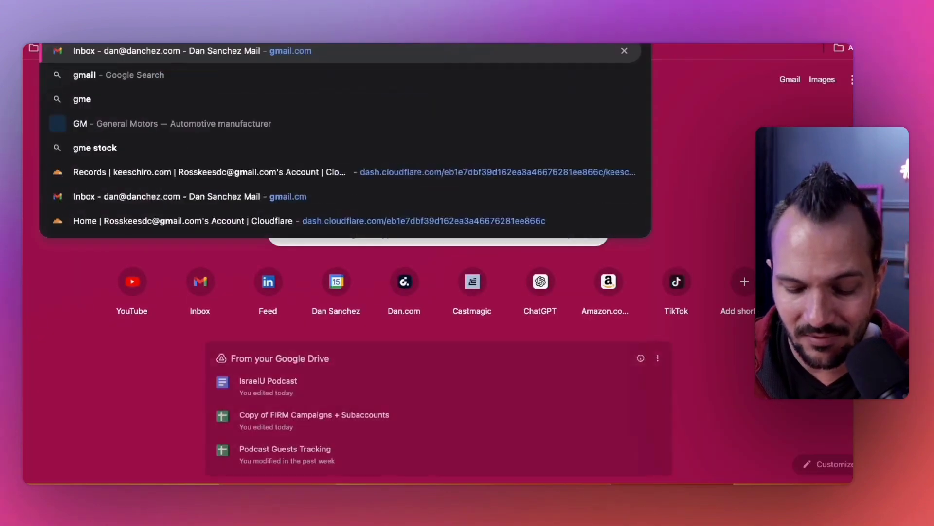
Open the AI Fundamentals Course Part 1 email in Gmail.
{"action": "left_click", "coordinate": [167, 50]}
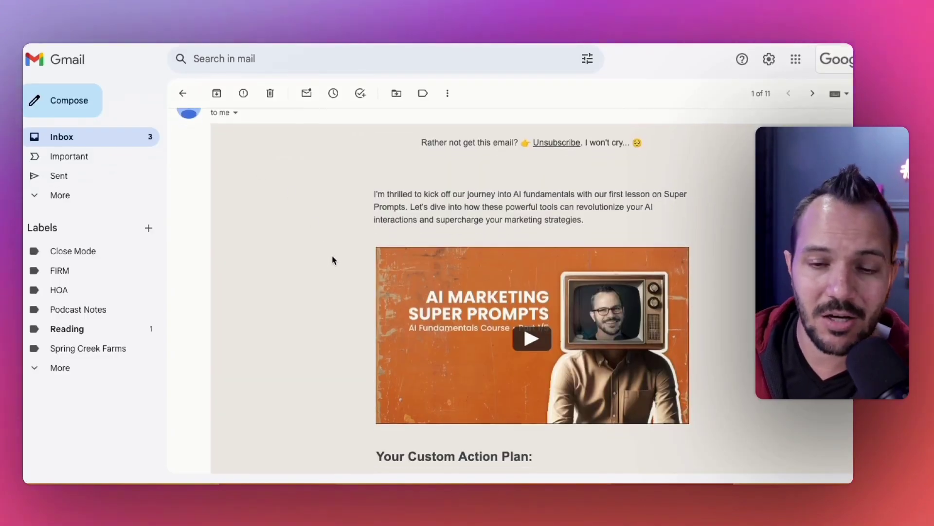
{"action": "scroll", "scroll_direction": "down", "scroll_amount": 3}
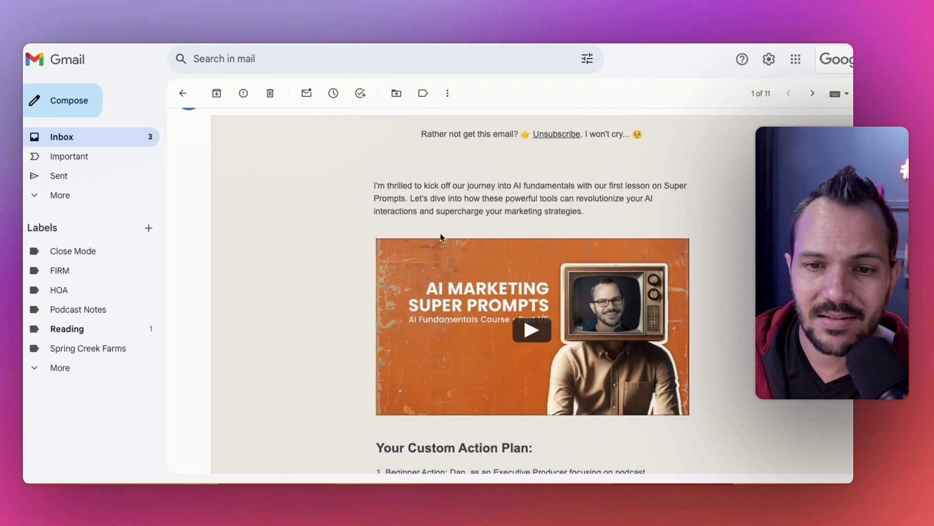
{"action": "scroll", "scroll_direction": "down", "scroll_amount": 3}
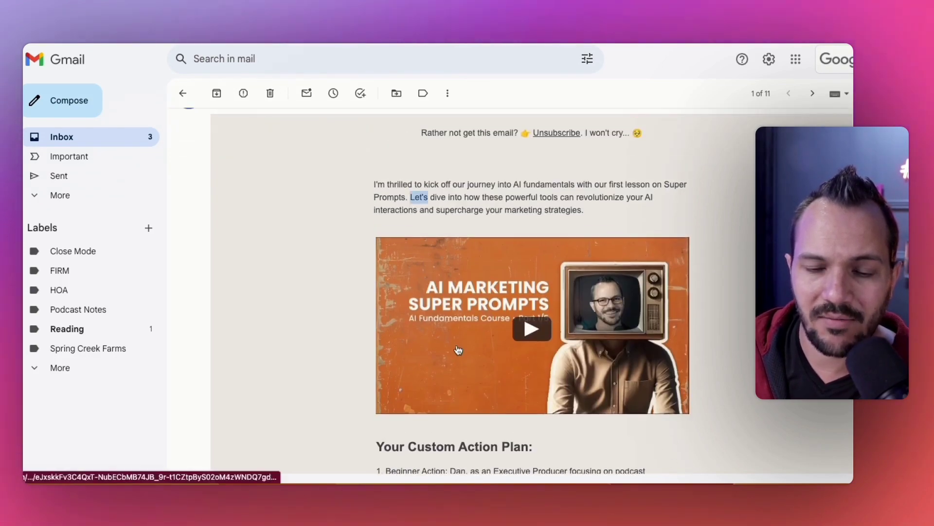
{"action": "left_click", "coordinate": [531, 328]}
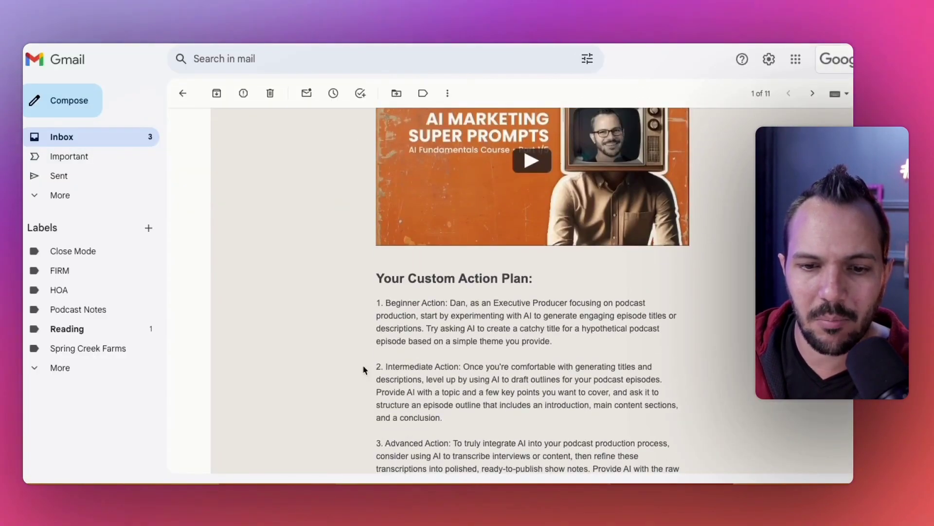
{"action": "scroll", "scroll_direction": "down", "scroll_amount": 3}
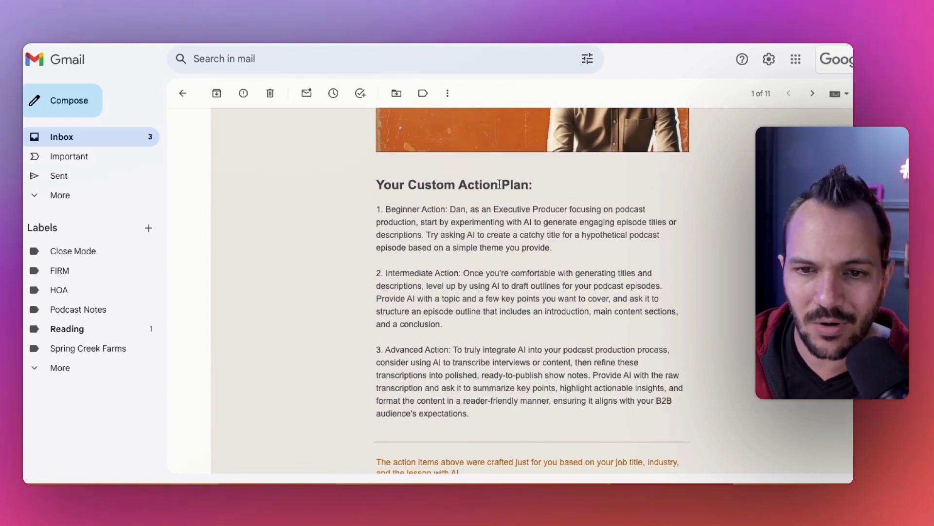
{"action": "scroll", "scroll_direction": "down", "scroll_amount": 3}
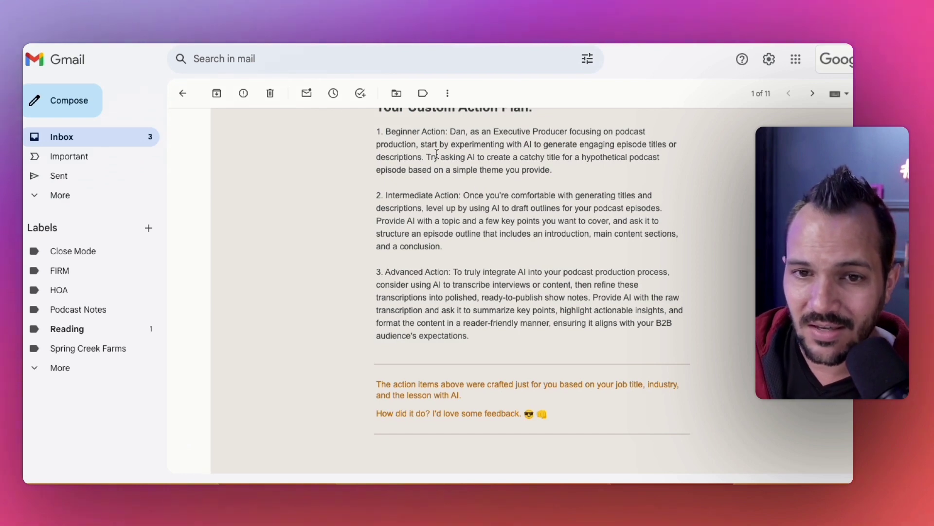
{"action": "scroll", "scroll_direction": "up", "scroll_amount": 3}
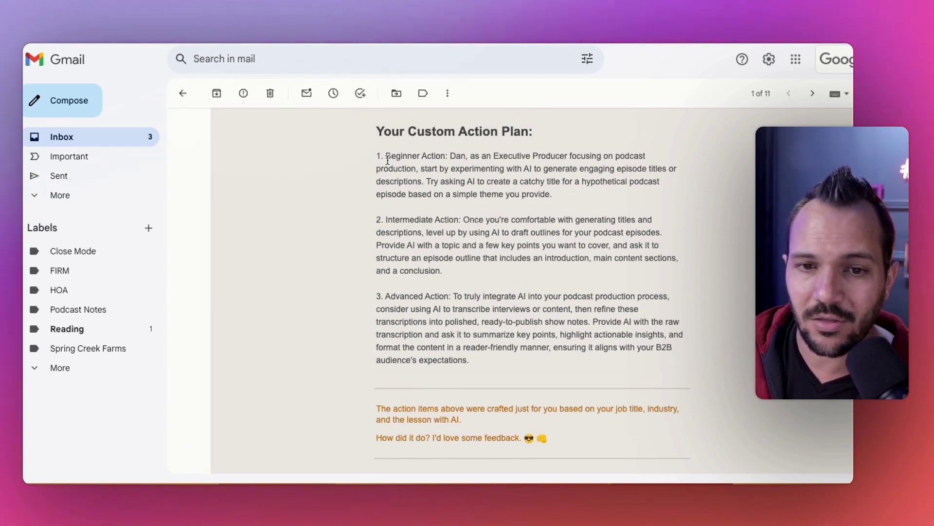
{"action": "mouse_move", "coordinate": [469, 159]}
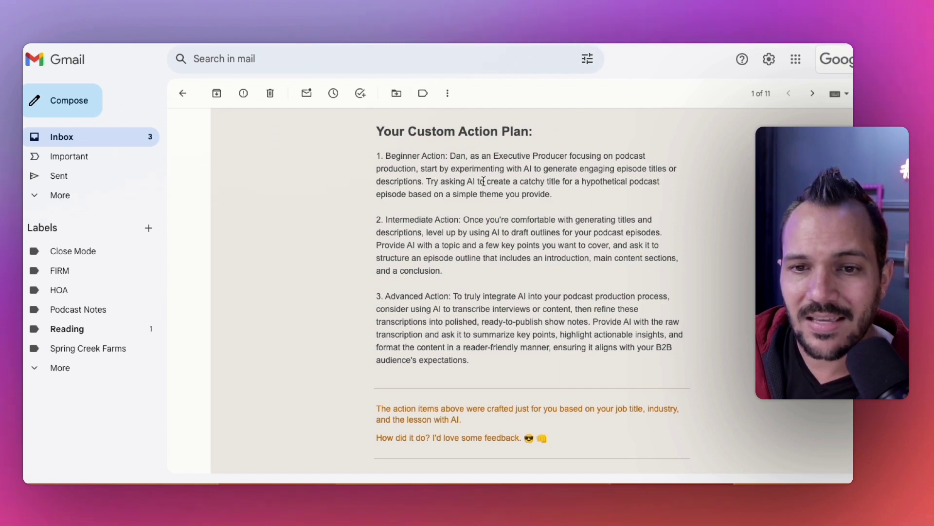
{"action": "mouse_move", "coordinate": [641, 192]}
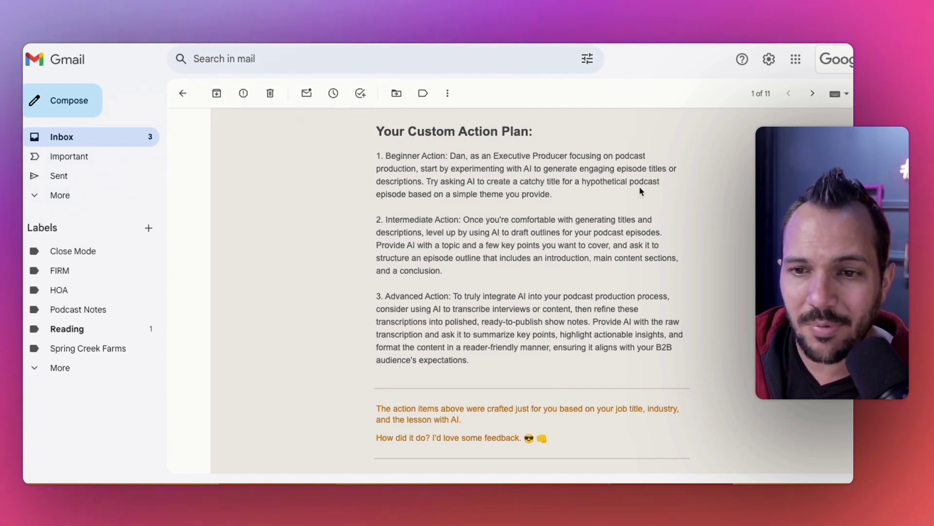
{"action": "mouse_move", "coordinate": [510, 204]}
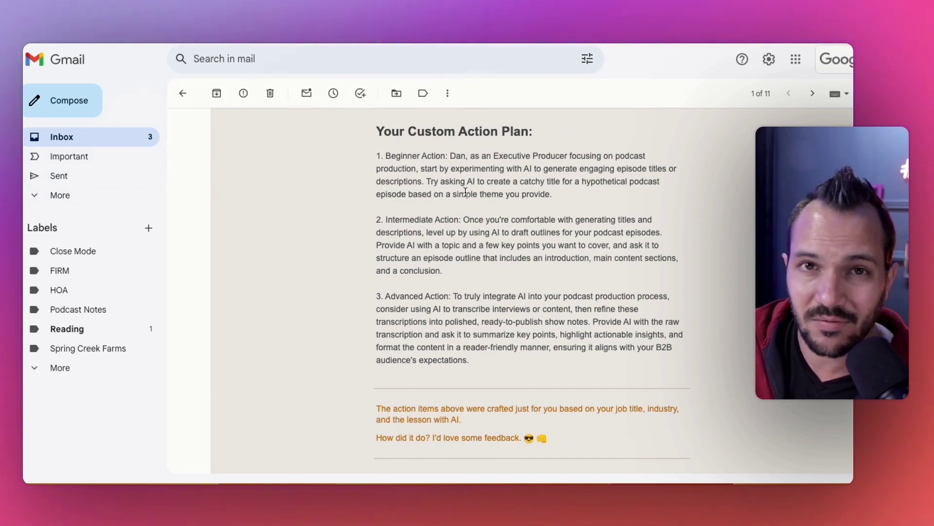
Read the custom action plan's beginner, intermediate and advanced podcast actions.
{"action": "scroll", "scroll_direction": "down", "scroll_amount": 3}
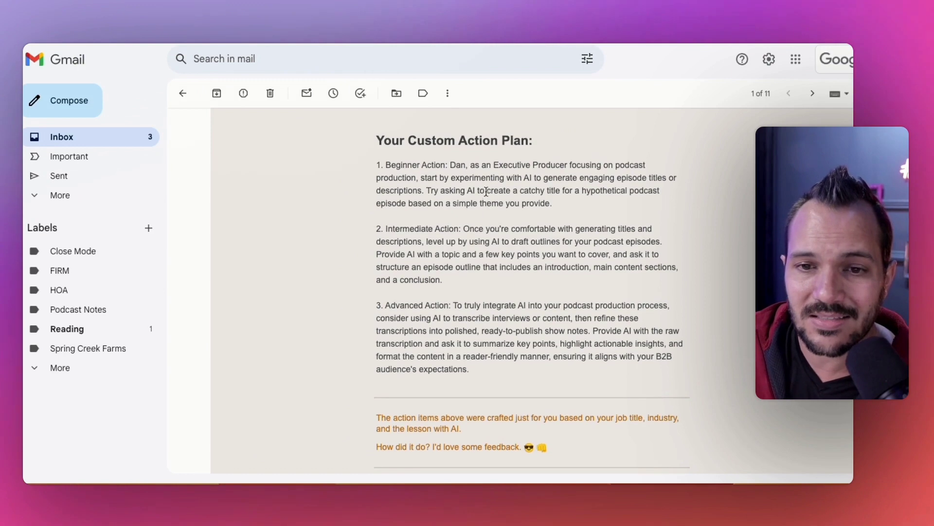
{"action": "scroll", "scroll_direction": "down", "scroll_amount": 3}
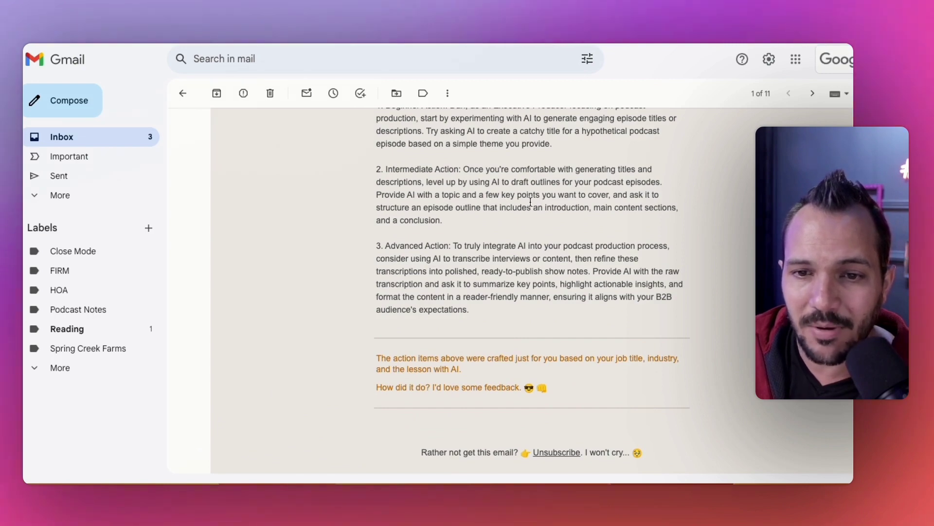
{"action": "mouse_move", "coordinate": [464, 223]}
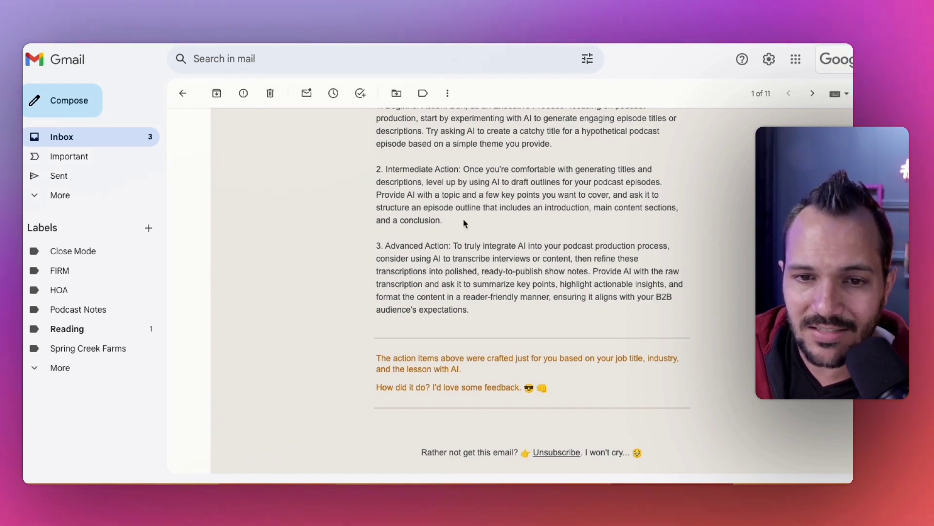
{"action": "mouse_move", "coordinate": [559, 216]}
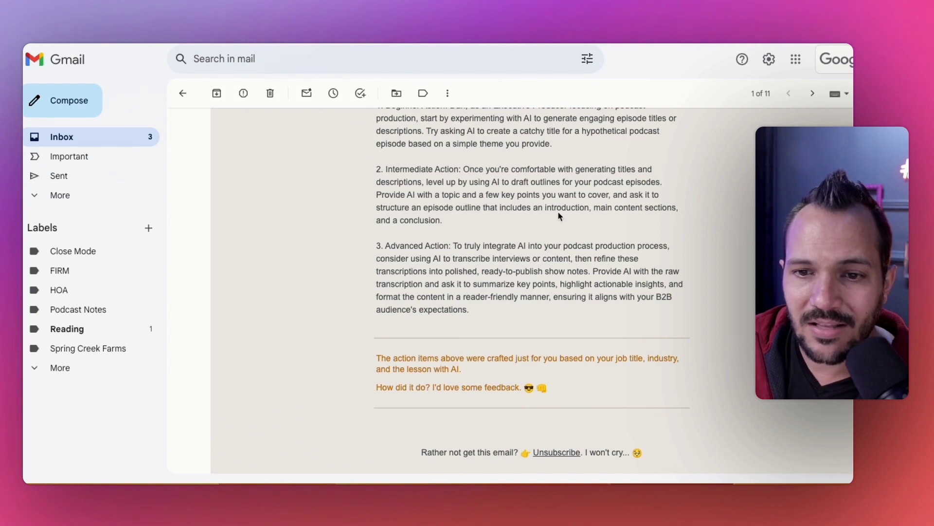
{"action": "mouse_move", "coordinate": [419, 231]}
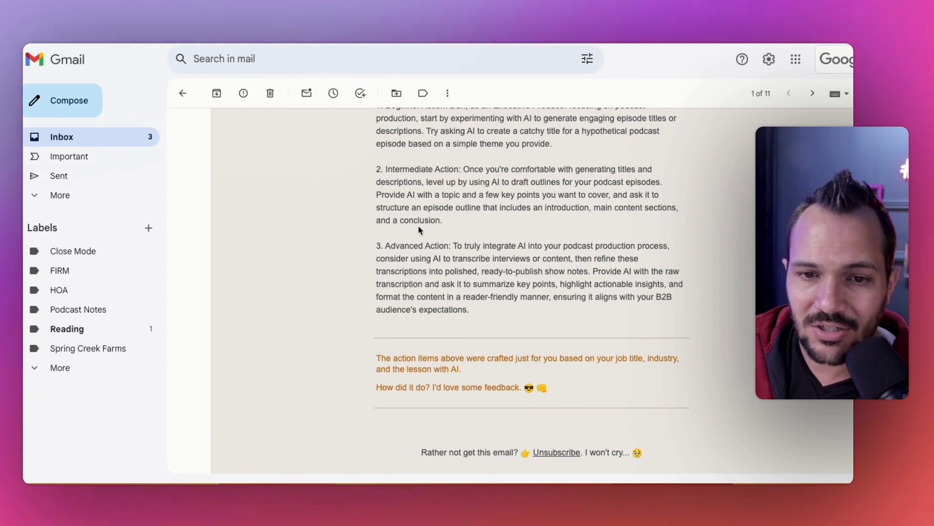
{"action": "scroll", "scroll_direction": "up", "scroll_amount": 3}
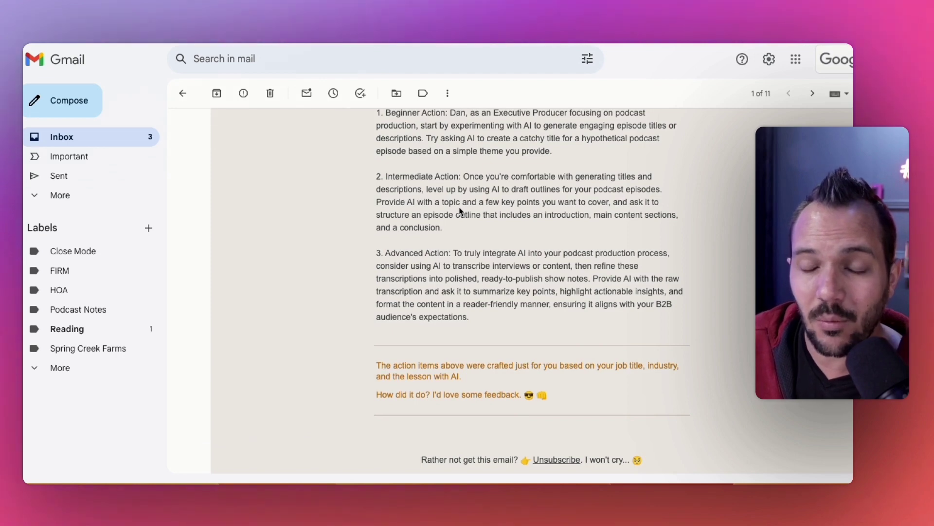
{"action": "scroll", "scroll_direction": "up", "scroll_amount": 3}
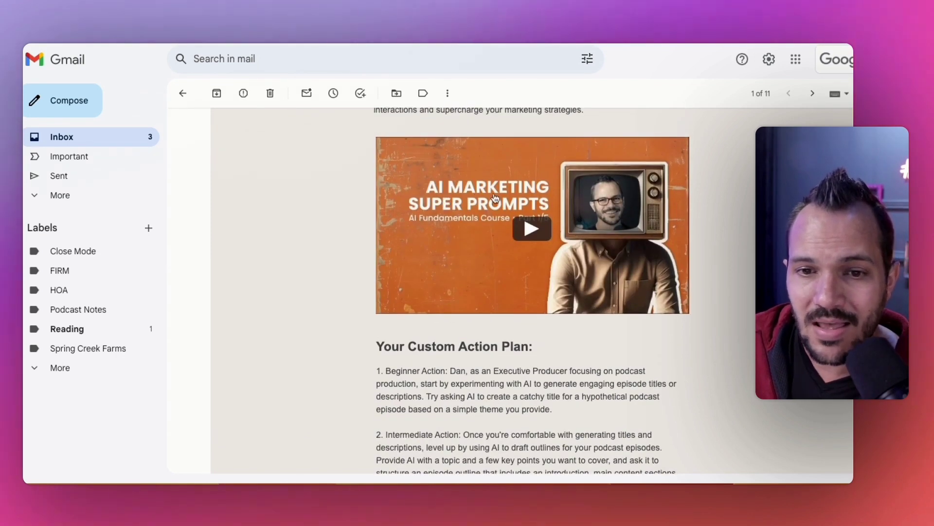
{"action": "scroll", "scroll_direction": "down", "scroll_amount": 3}
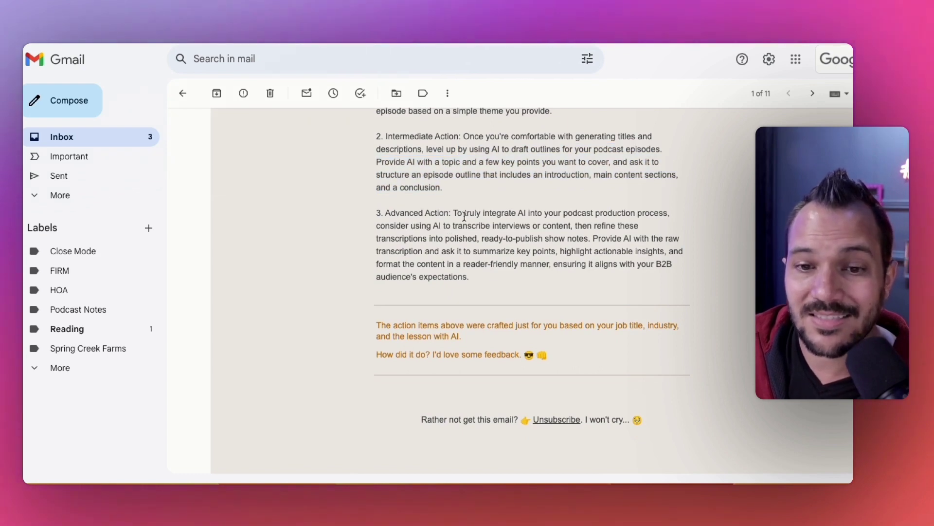
{"action": "scroll", "scroll_direction": "down", "scroll_amount": 3}
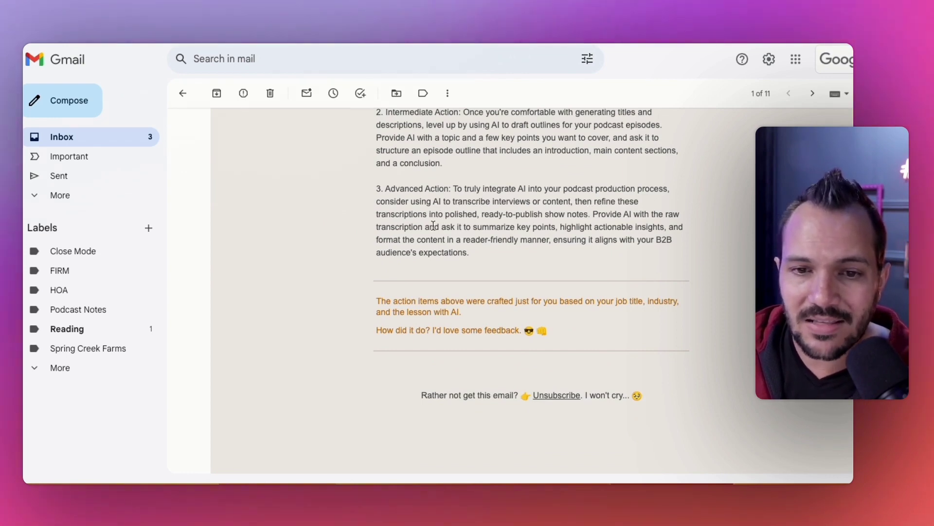
{"action": "mouse_move", "coordinate": [525, 225]}
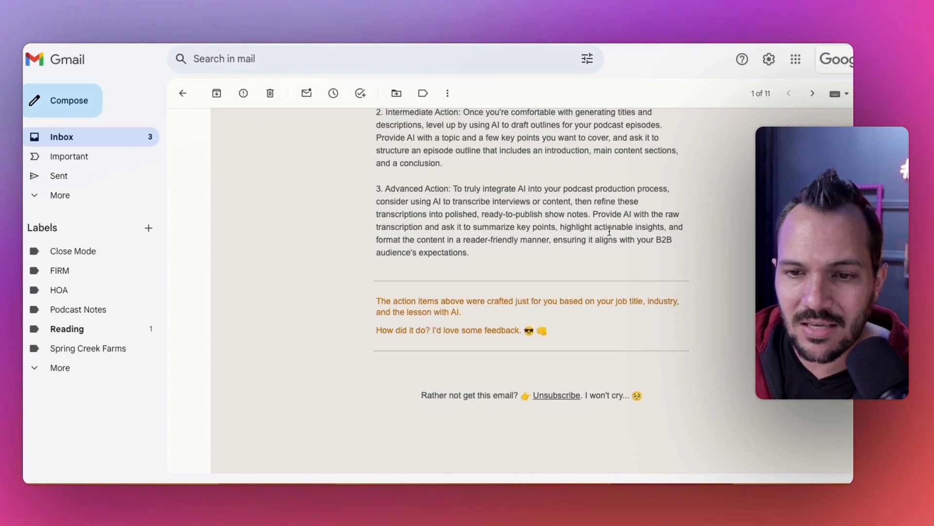
{"action": "mouse_move", "coordinate": [481, 252]}
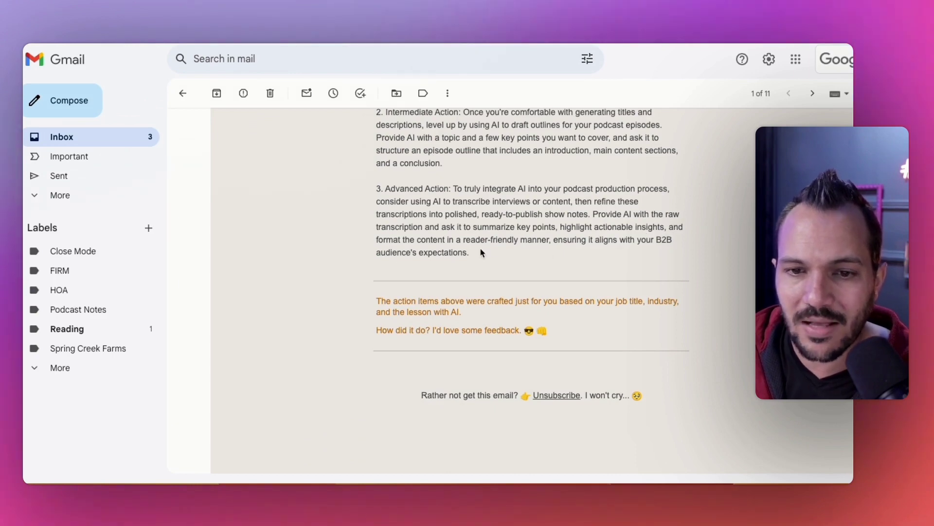
{"action": "mouse_move", "coordinate": [567, 249]}
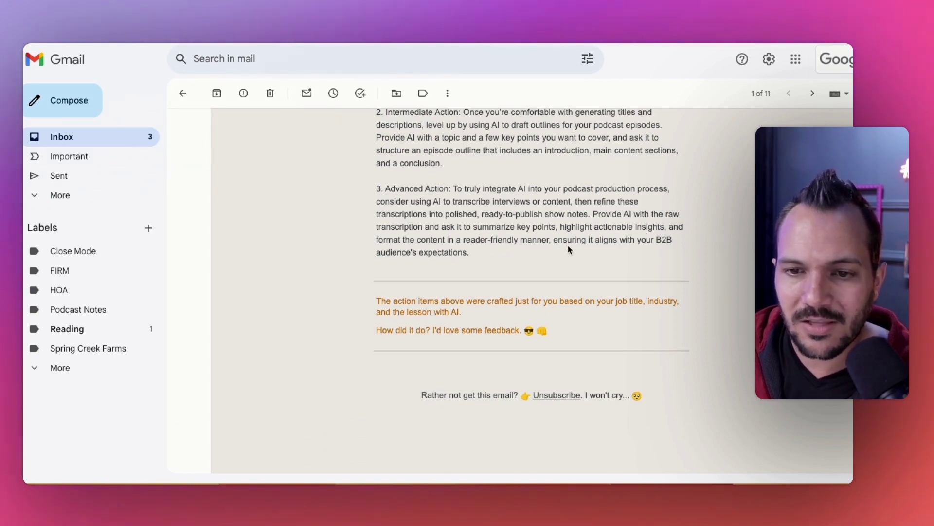
{"action": "mouse_move", "coordinate": [486, 257]}
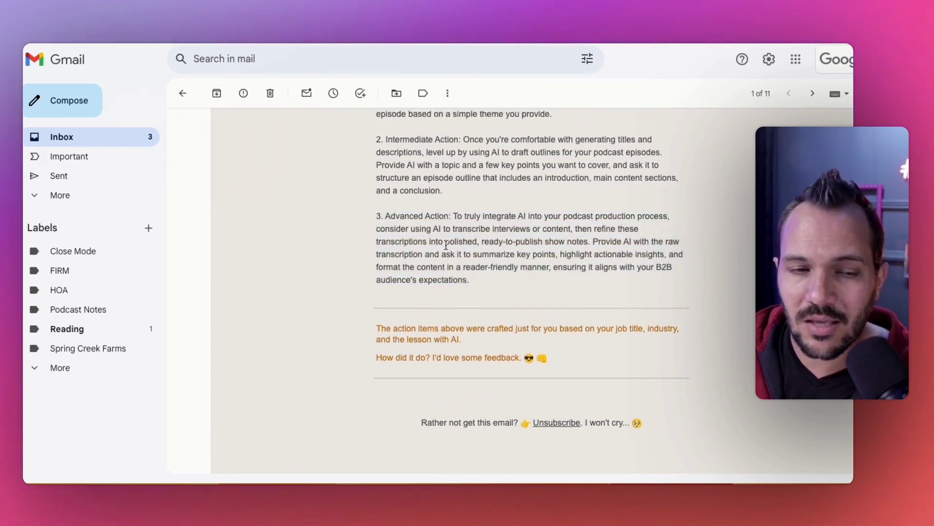
{"action": "scroll", "scroll_direction": "up", "scroll_amount": 3}
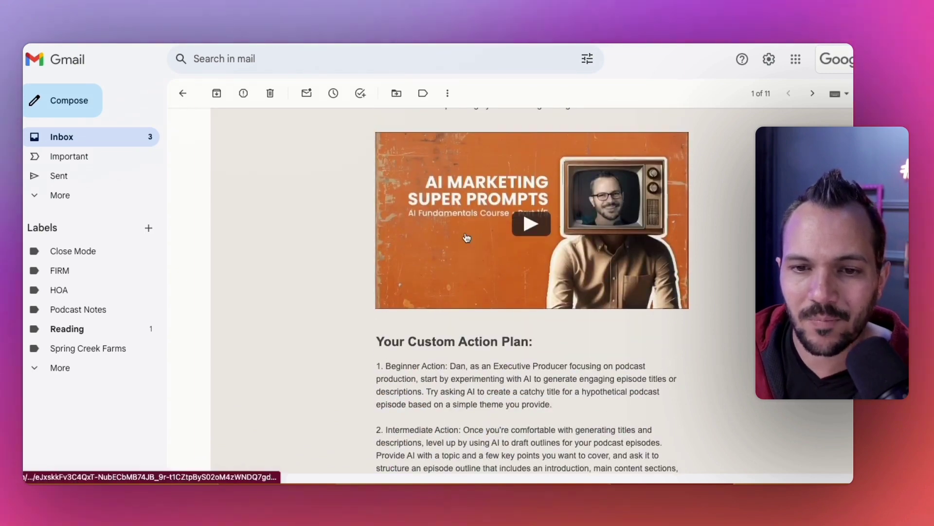
{"action": "scroll", "scroll_direction": "down", "scroll_amount": 3}
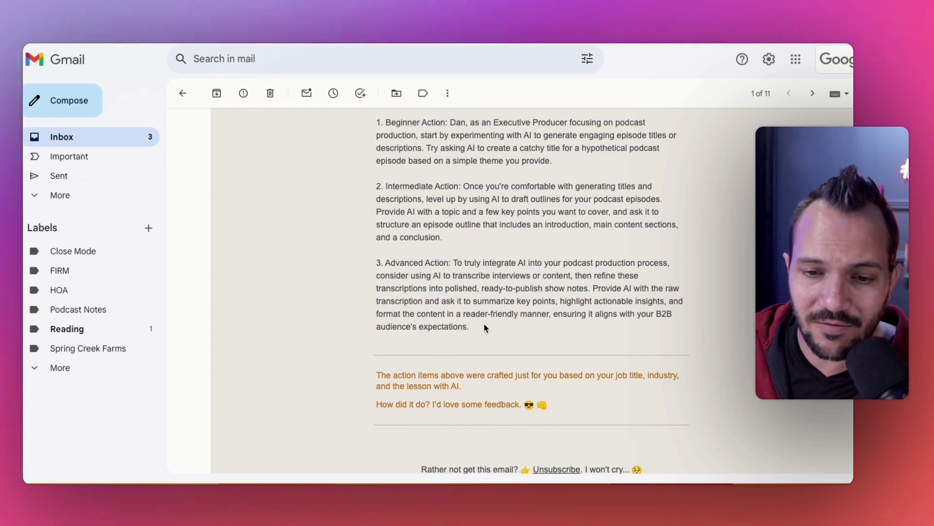
{"action": "mouse_move", "coordinate": [417, 180]}
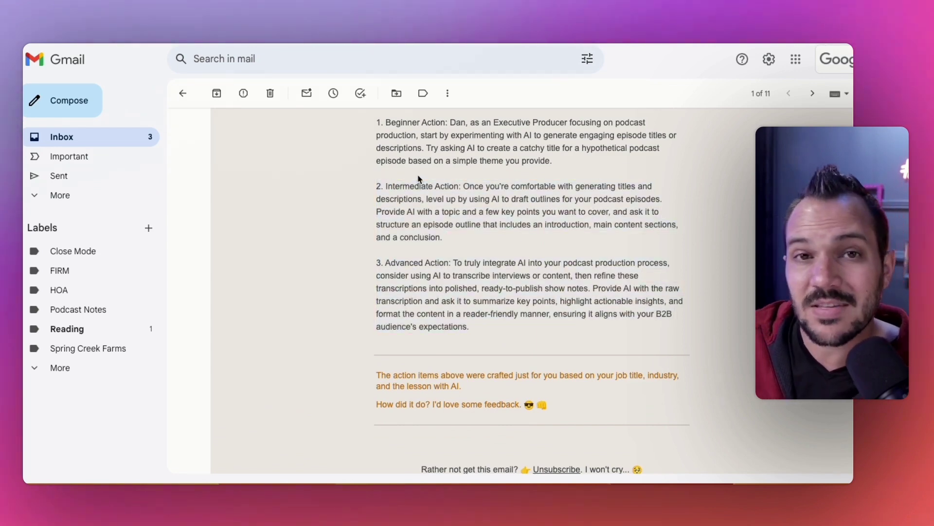
{"action": "mouse_move", "coordinate": [483, 328]}
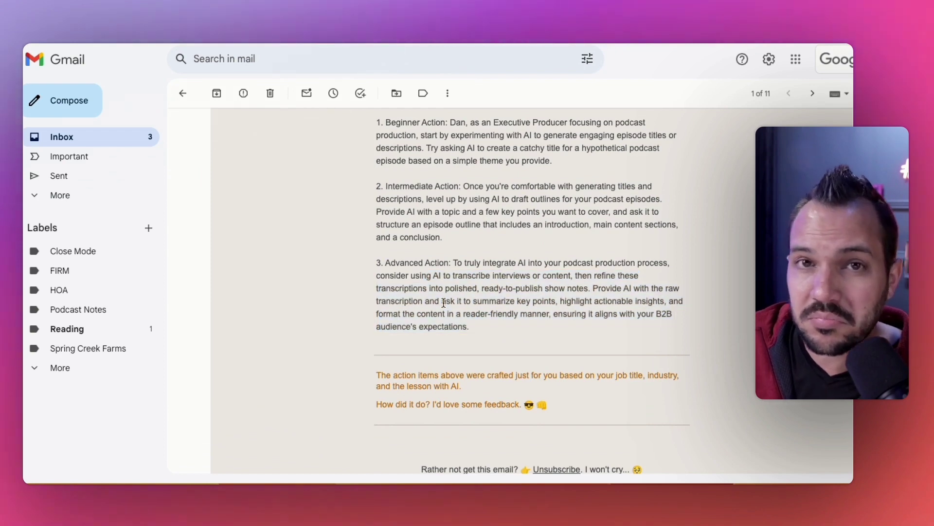
{"action": "mouse_move", "coordinate": [498, 254]}
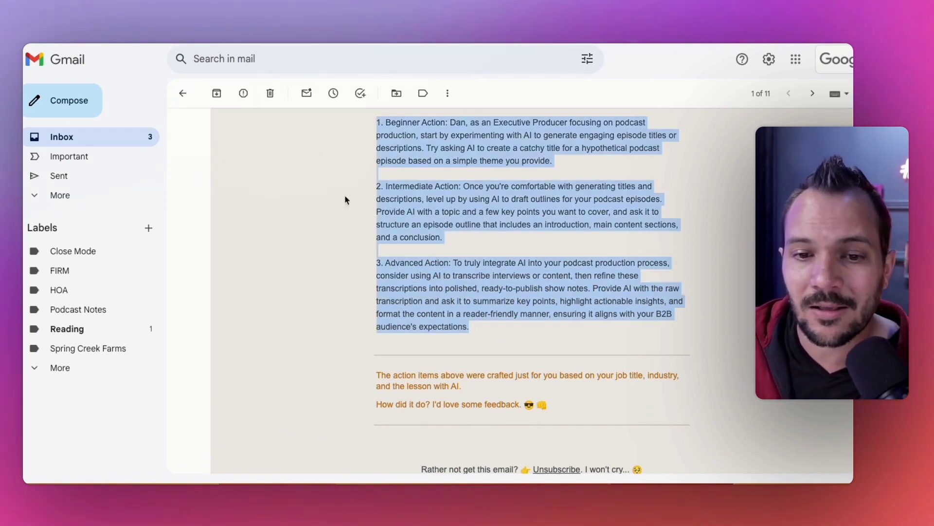
{"action": "scroll", "scroll_direction": "up", "scroll_amount": 3}
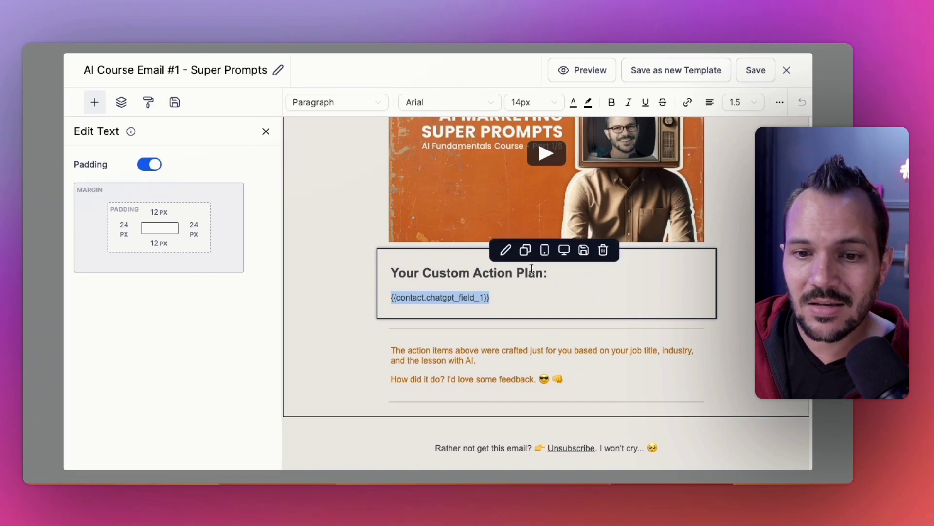
Close the email template and scroll the workflow past #2 Lesson 2 to #3 Lesson 3 and Email 3.
{"action": "left_click", "coordinate": [786, 69]}
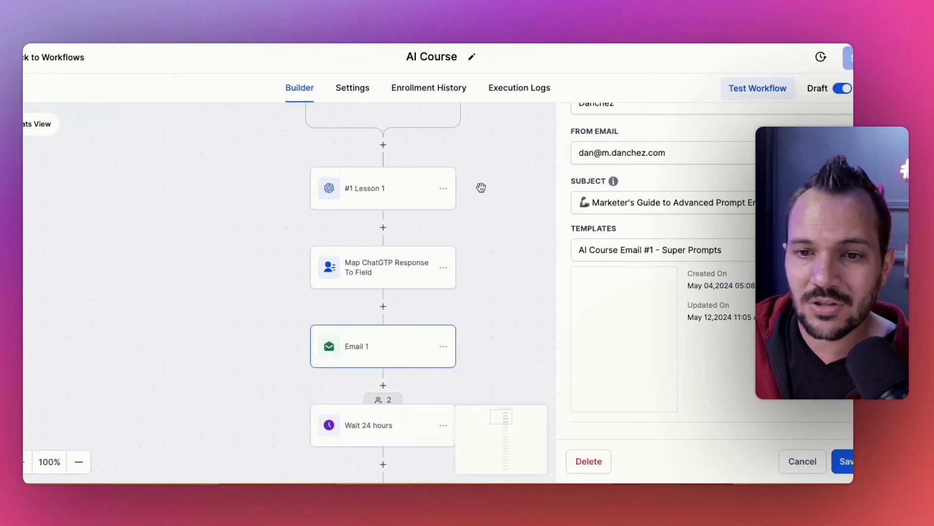
{"action": "scroll", "scroll_direction": "down", "scroll_amount": 3}
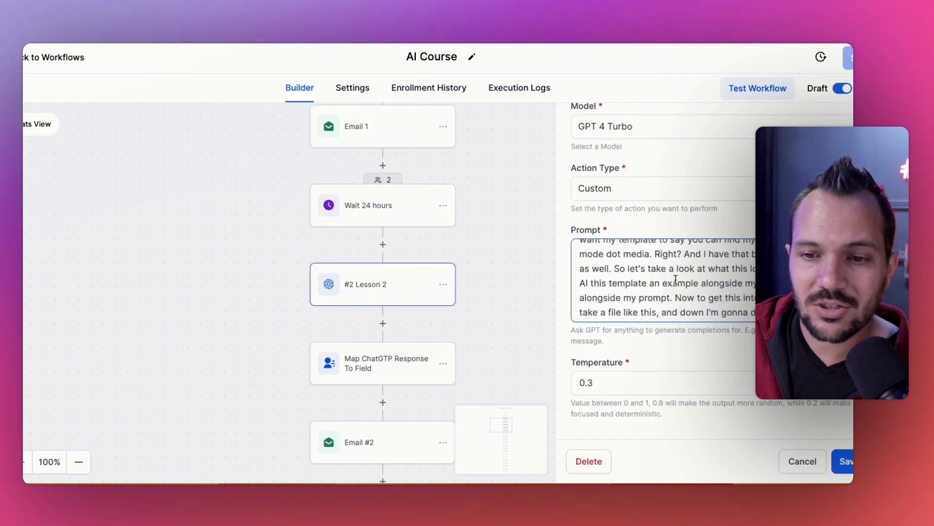
{"action": "scroll", "scroll_direction": "down", "scroll_amount": 3}
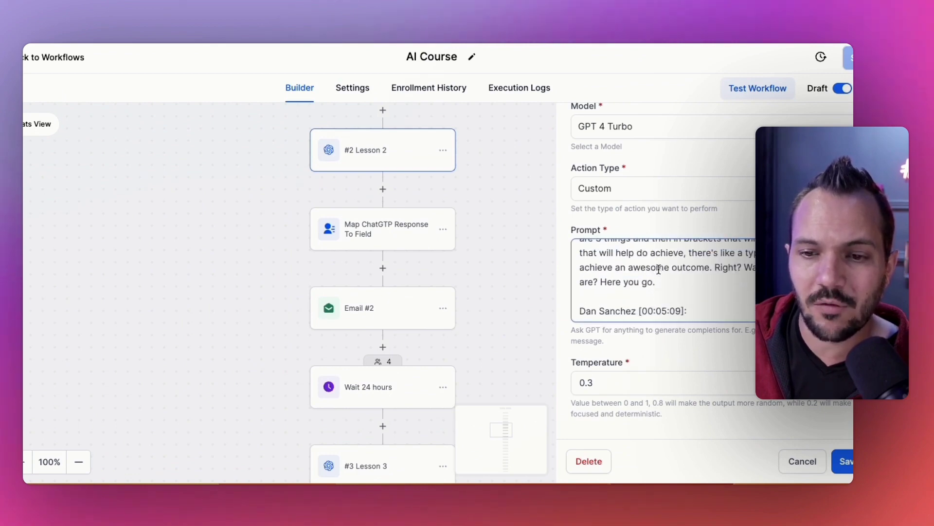
{"action": "scroll", "scroll_direction": "down", "scroll_amount": 3}
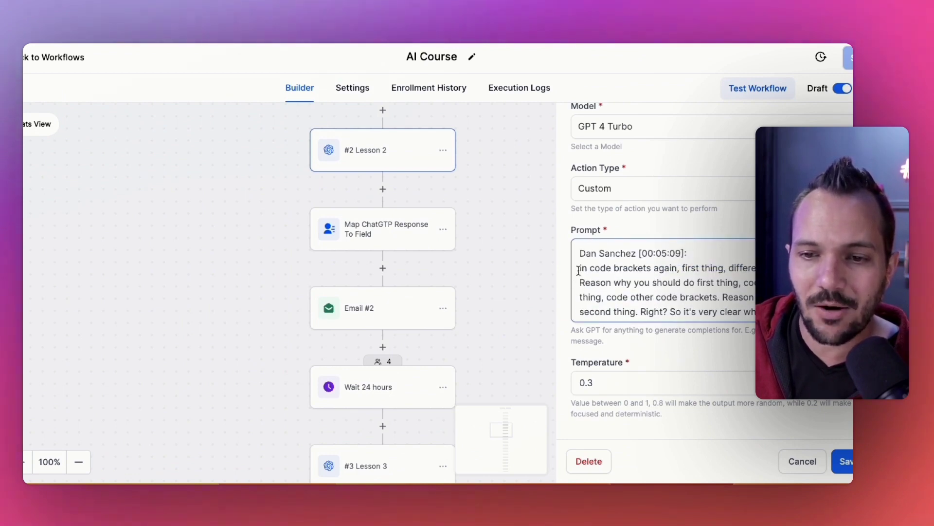
{"action": "scroll", "scroll_direction": "down", "scroll_amount": 3}
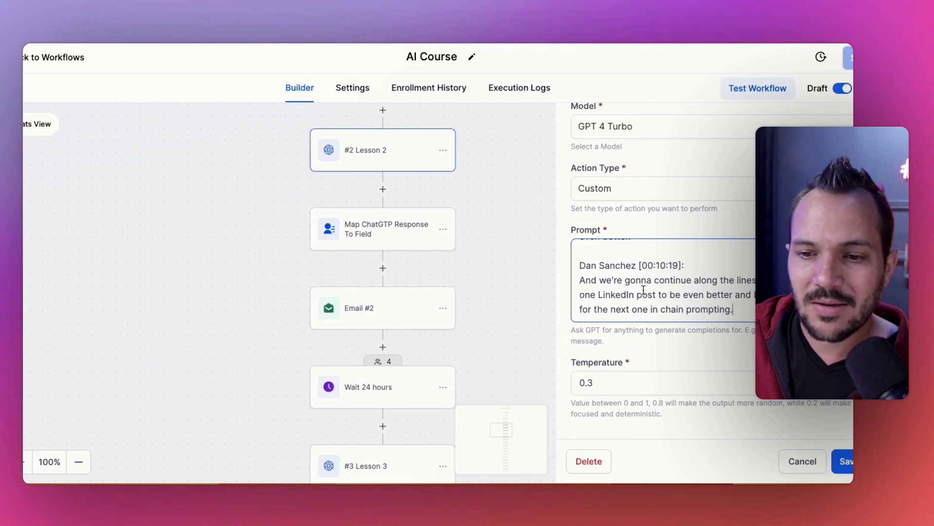
{"action": "mouse_move", "coordinate": [503, 316]}
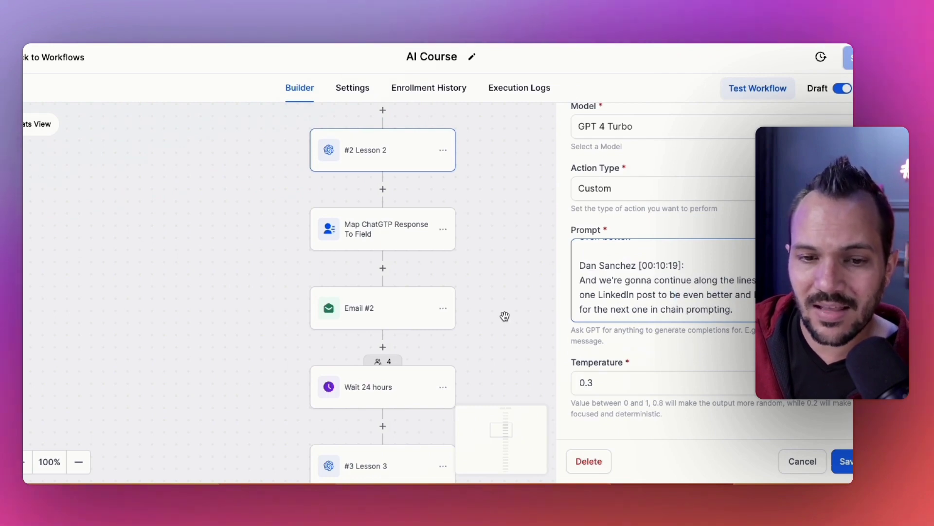
{"action": "scroll", "scroll_direction": "down", "scroll_amount": 3}
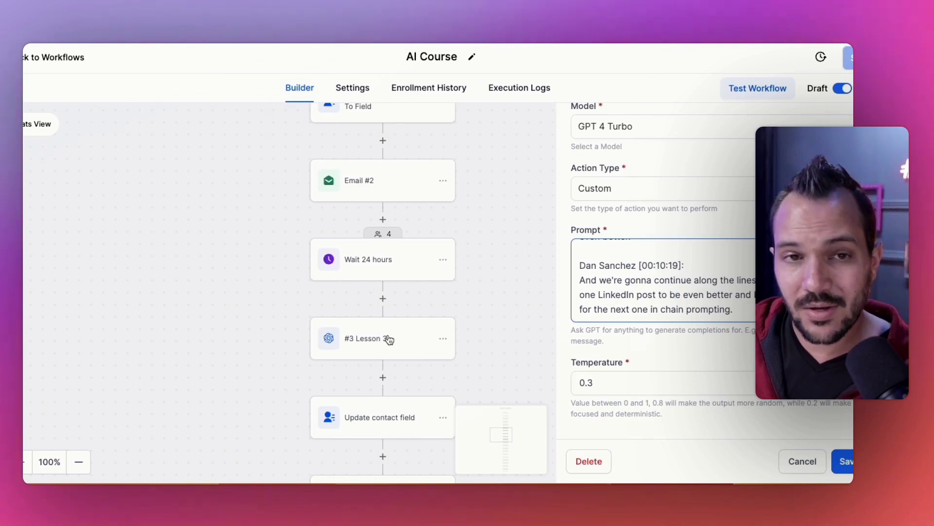
{"action": "scroll", "scroll_direction": "down", "scroll_amount": 3}
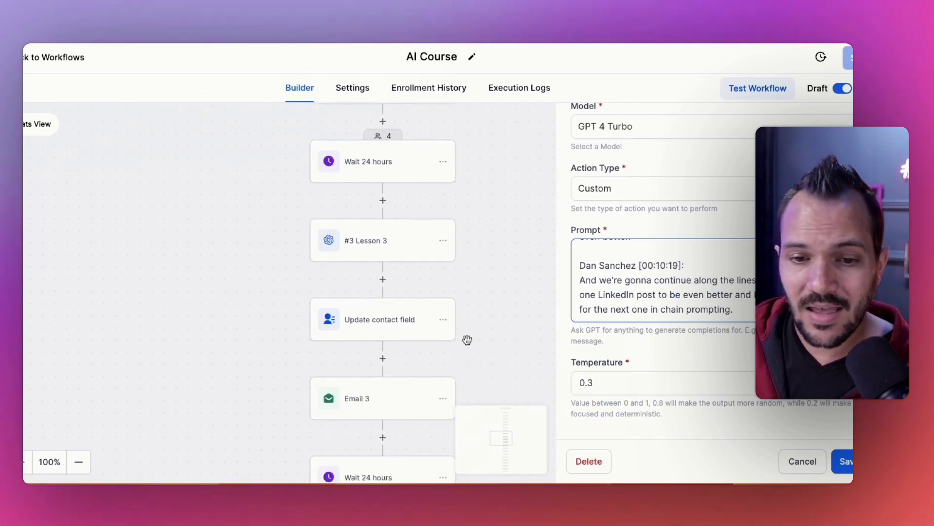
{"action": "scroll", "scroll_direction": "down", "scroll_amount": 3}
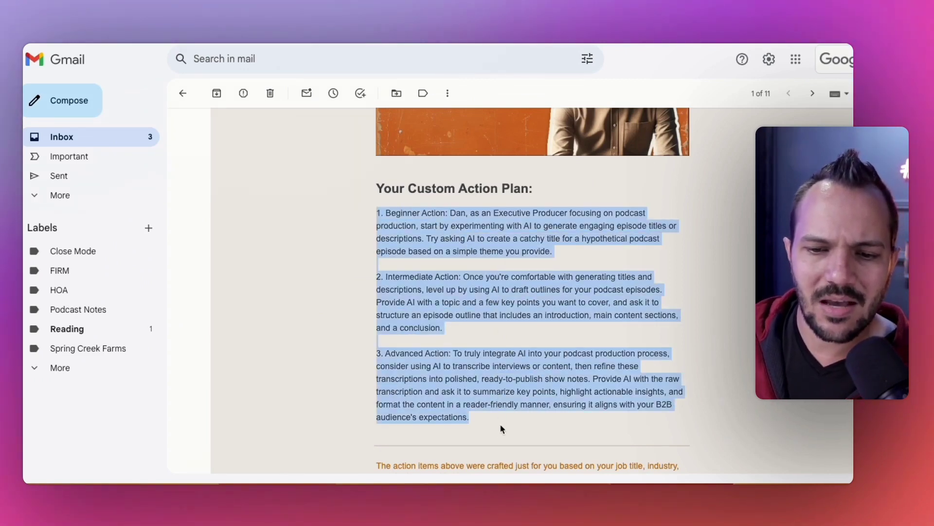
{"action": "left_click", "coordinate": [491, 296]}
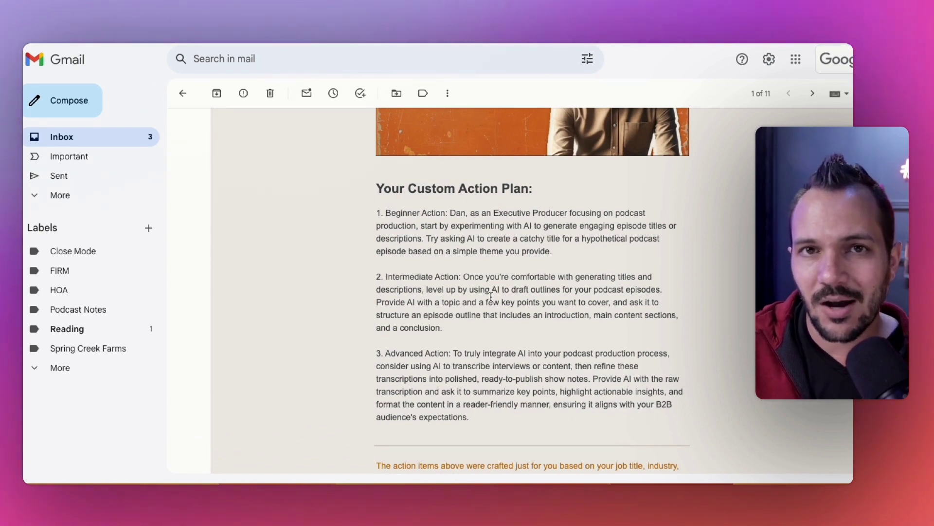
{"action": "mouse_move", "coordinate": [492, 300]}
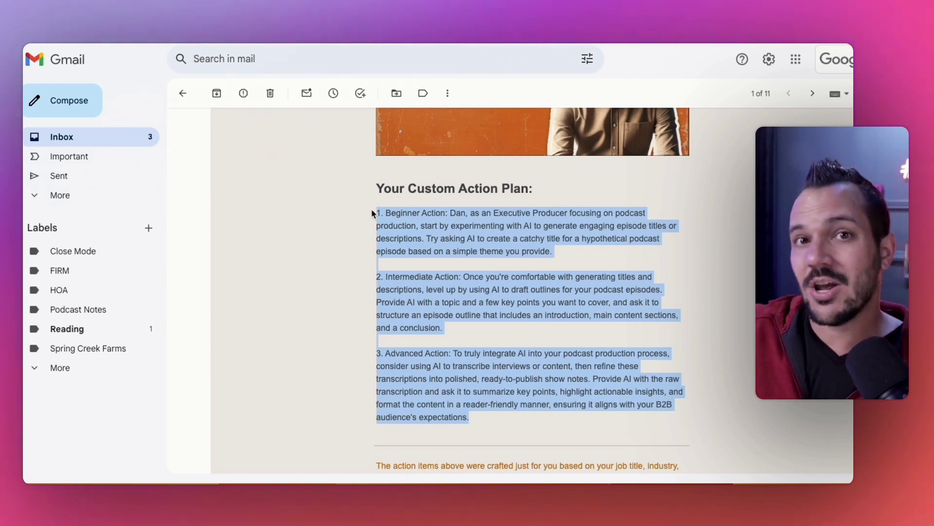
{"action": "mouse_move", "coordinate": [286, 234]}
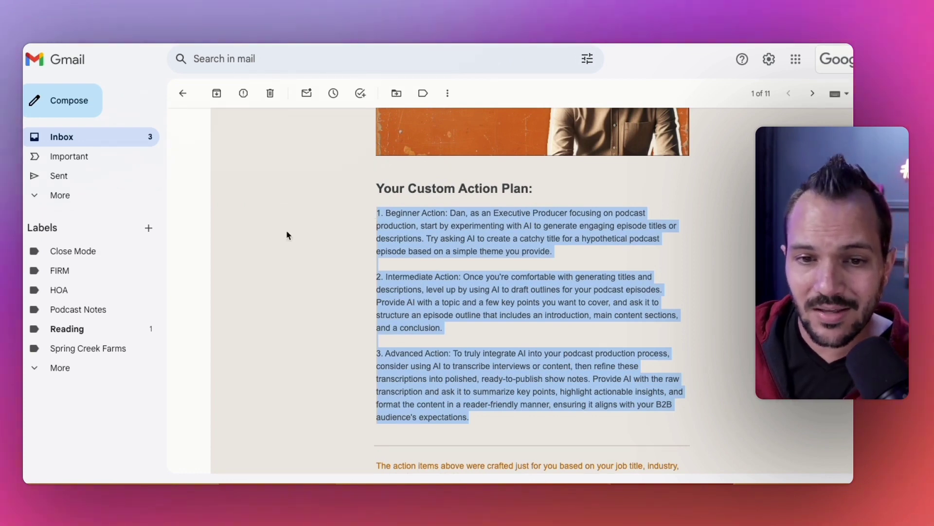
{"action": "scroll", "scroll_direction": "up", "scroll_amount": 3}
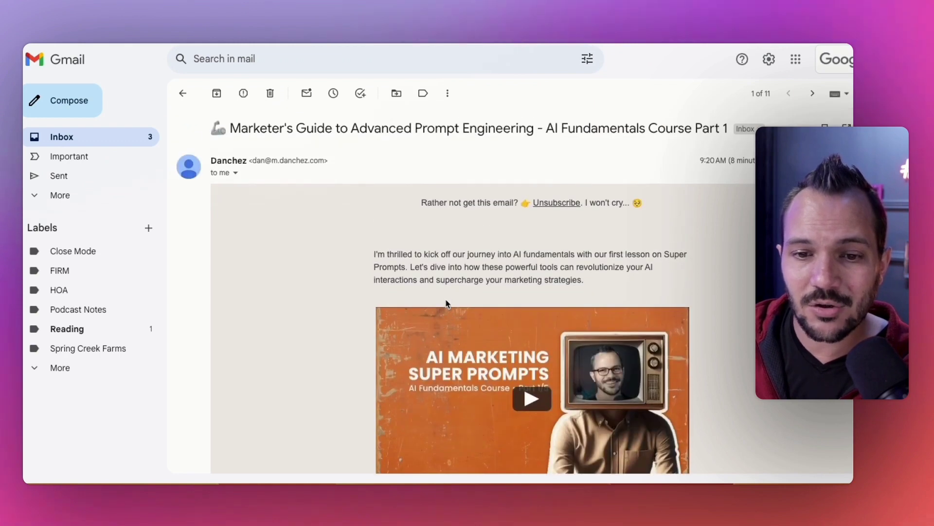
{"action": "scroll", "scroll_direction": "down", "scroll_amount": 3}
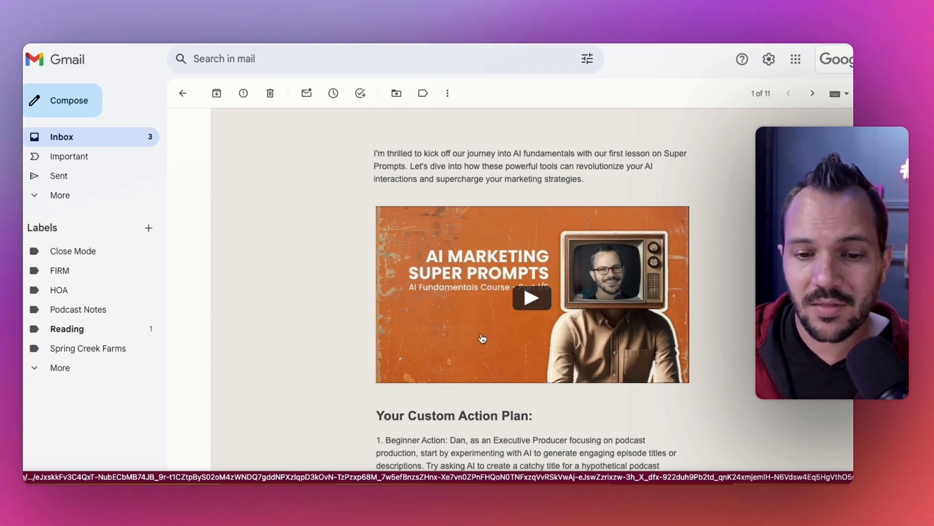
{"action": "scroll", "scroll_direction": "down", "scroll_amount": 3}
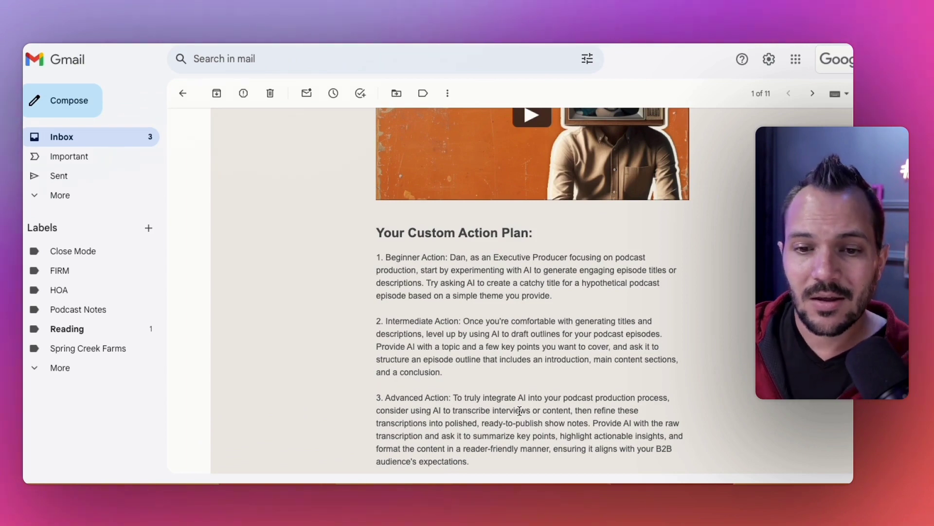
{"action": "scroll", "scroll_direction": "up", "scroll_amount": 3}
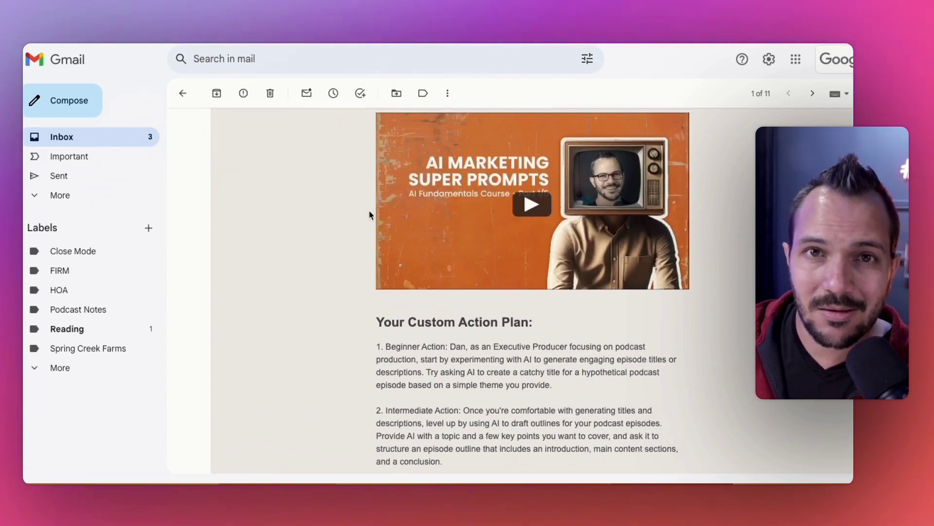
{"action": "scroll", "scroll_direction": "down", "scroll_amount": 3}
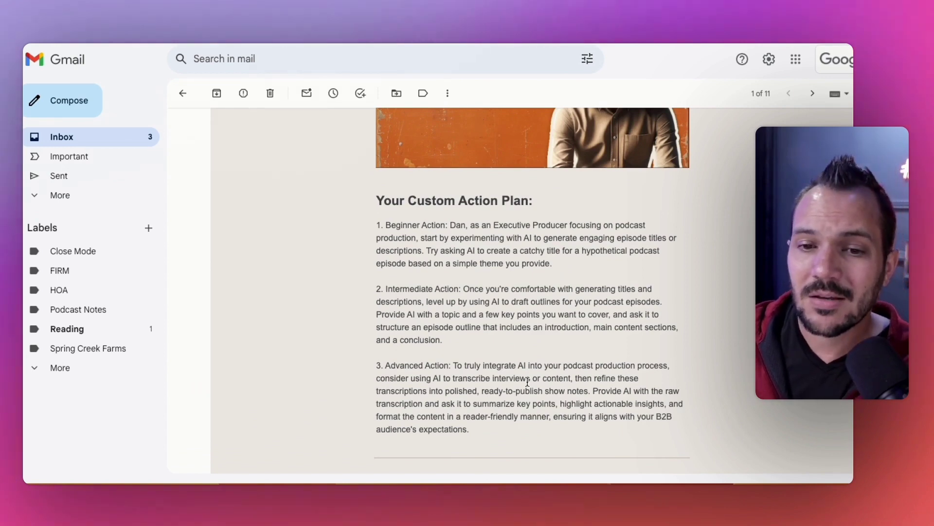
{"action": "scroll", "scroll_direction": "up", "scroll_amount": 3}
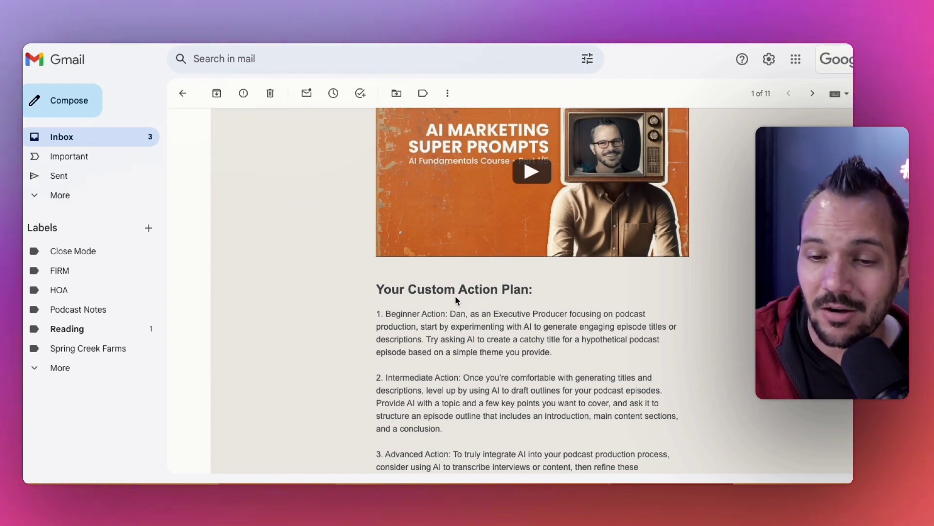
{"action": "scroll", "scroll_direction": "down", "scroll_amount": 3}
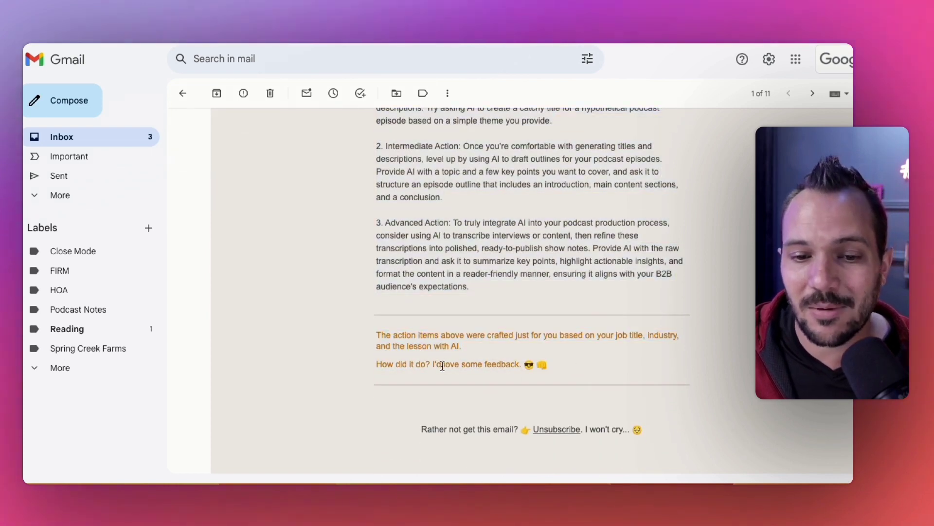
{"action": "mouse_move", "coordinate": [477, 322]}
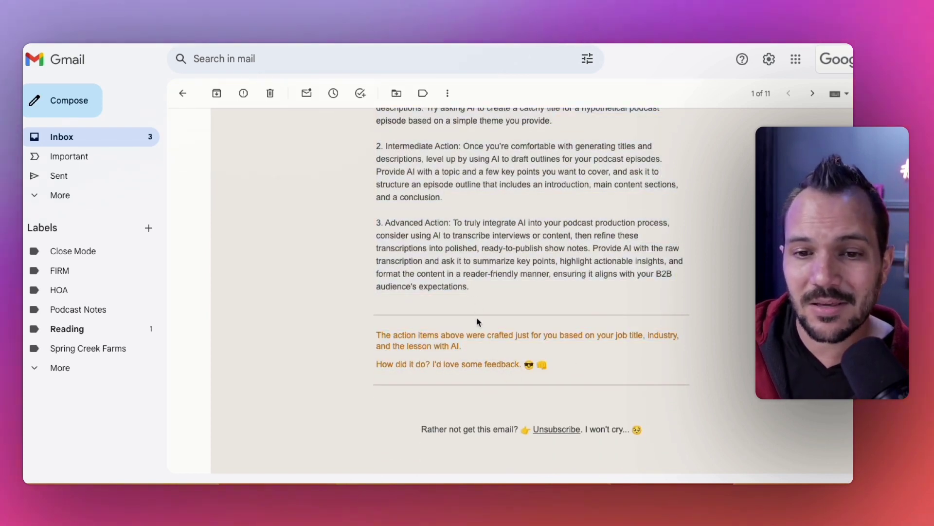